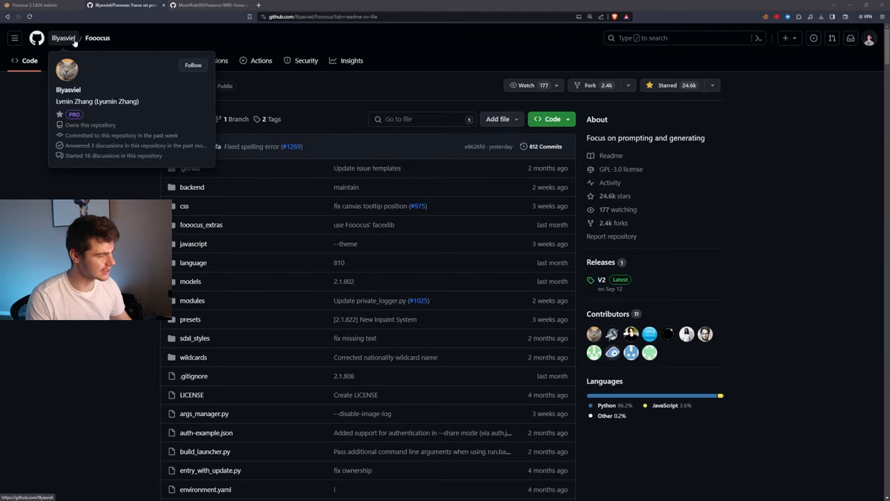
Step: Scroll the Fooocus README down to the Download > Windows instructions
{"action": "scroll", "scroll_direction": "down", "scroll_amount": 3}
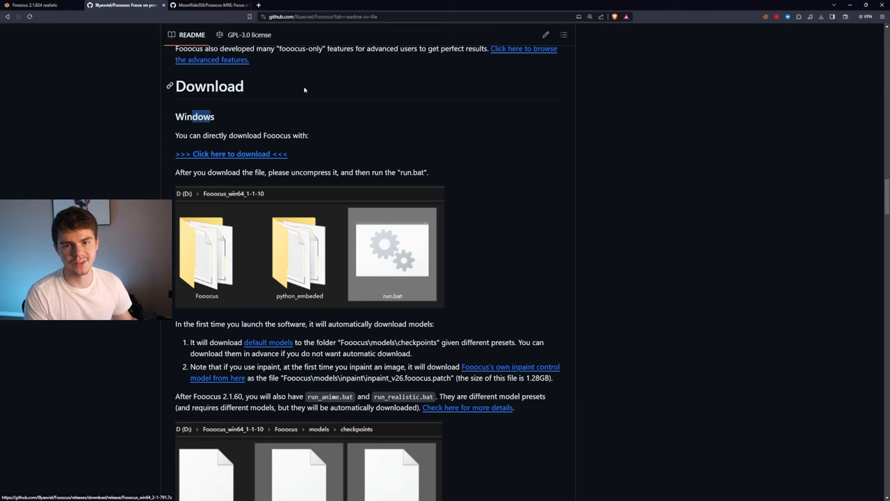
{"action": "mouse_move", "coordinate": [255, 123]}
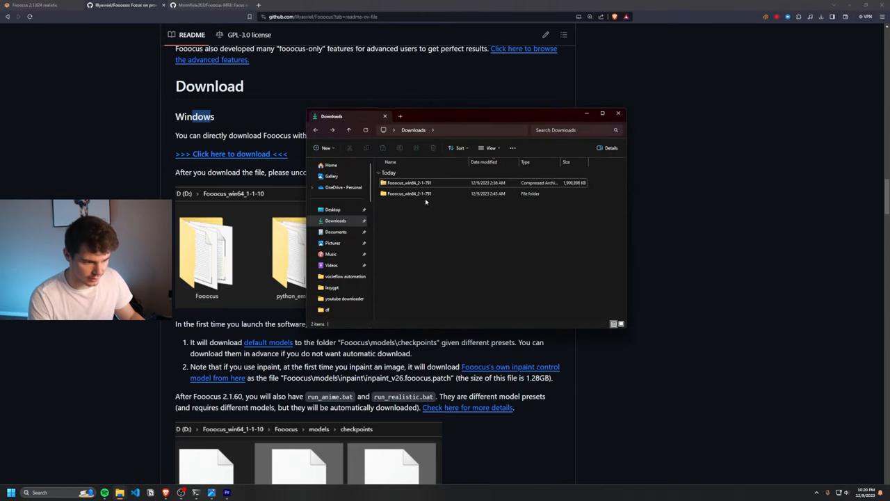
Step: Open the Fooocus_win64_2-1-791 folder in Downloads to show run_realistic and the other files
{"action": "left_click", "coordinate": [409, 194]}
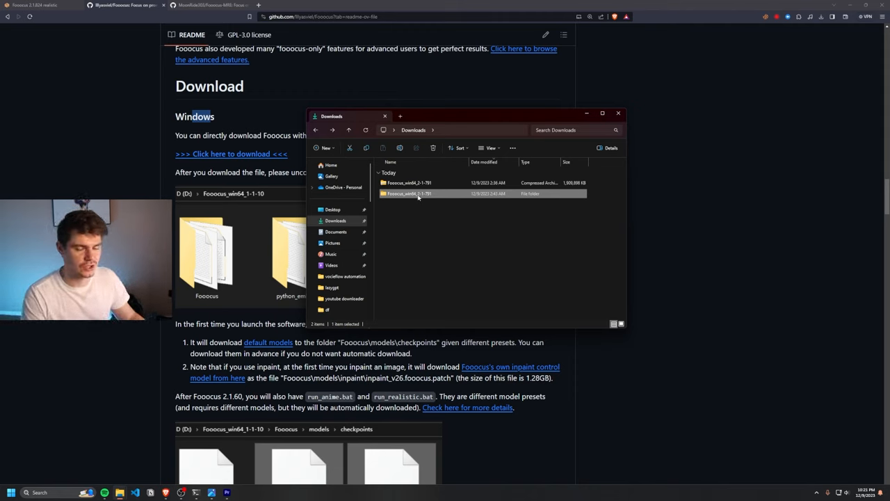
{"action": "double_click", "coordinate": [419, 193]}
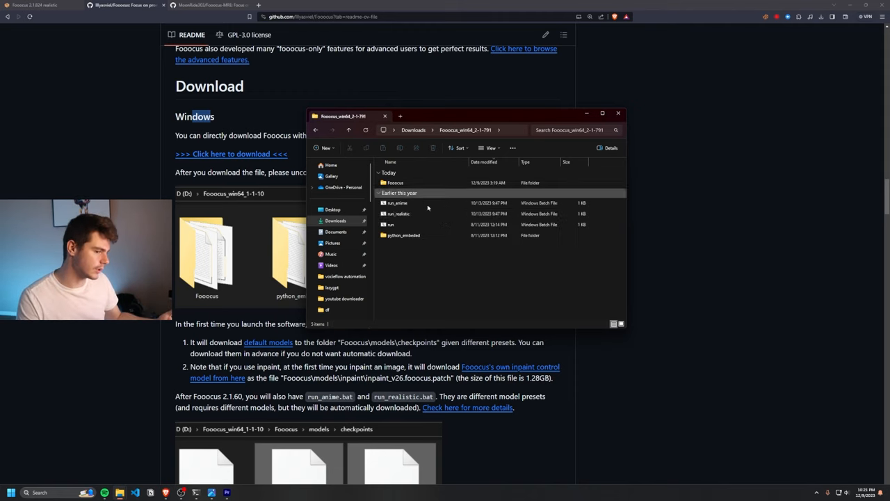
{"action": "left_click", "coordinate": [398, 202]}
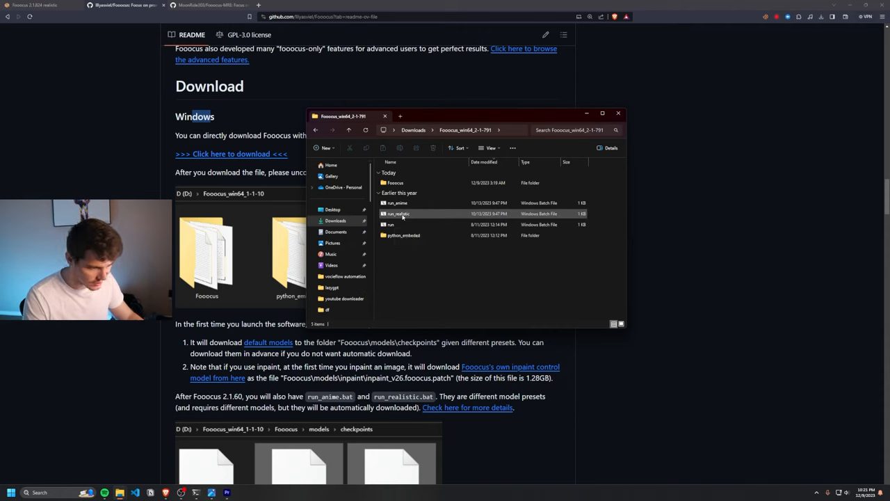
{"action": "mouse_move", "coordinate": [407, 203]}
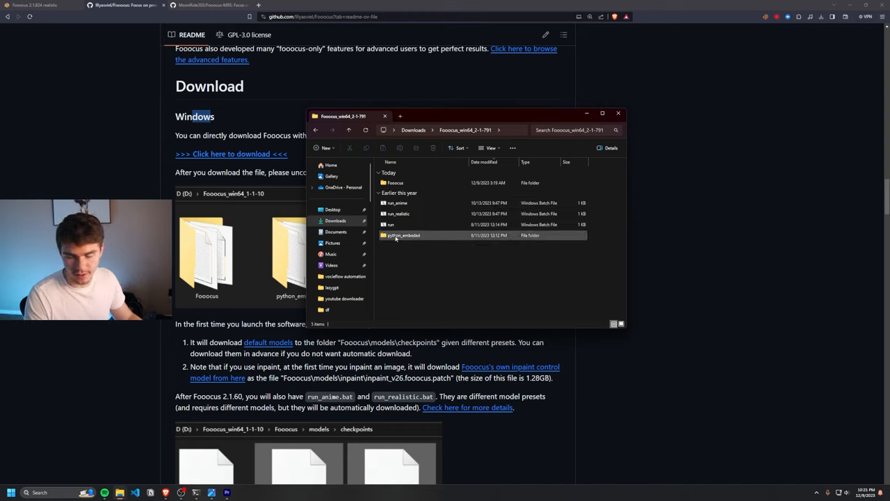
{"action": "left_click", "coordinate": [398, 214]}
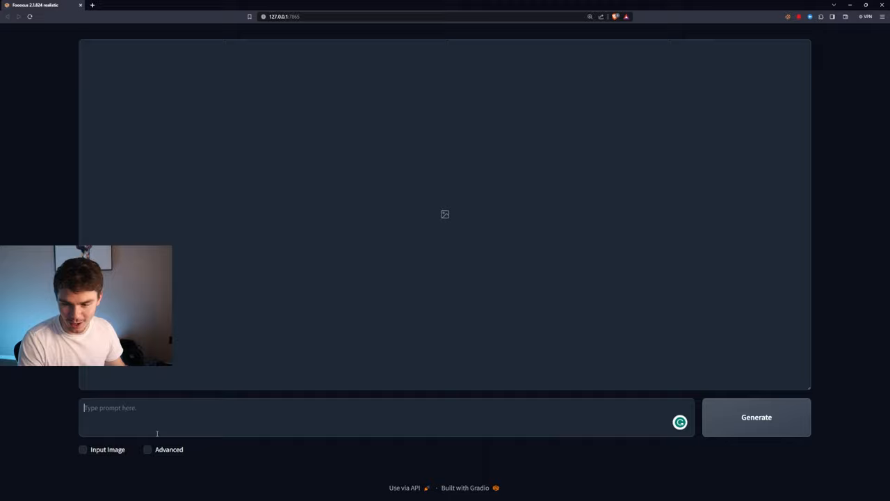
Step: Generate 'a humanoid robot playing basketball at a local gym' and view both results enlarged
{"action": "type", "text": "a humanoid robot playing basketball at a local gym"}
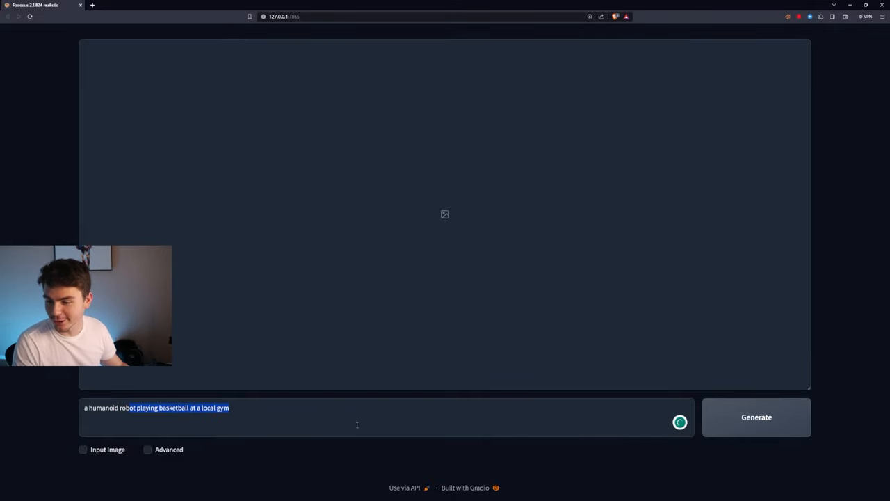
{"action": "left_click", "coordinate": [756, 417]}
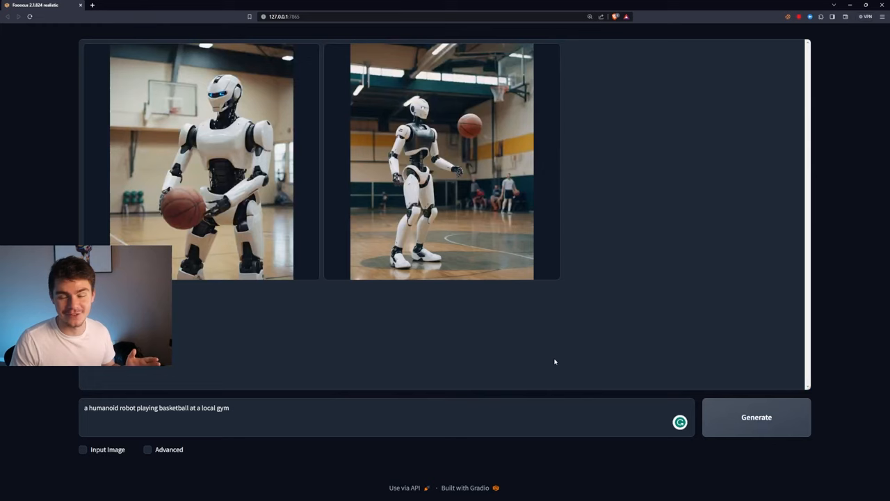
{"action": "left_click", "coordinate": [209, 167]}
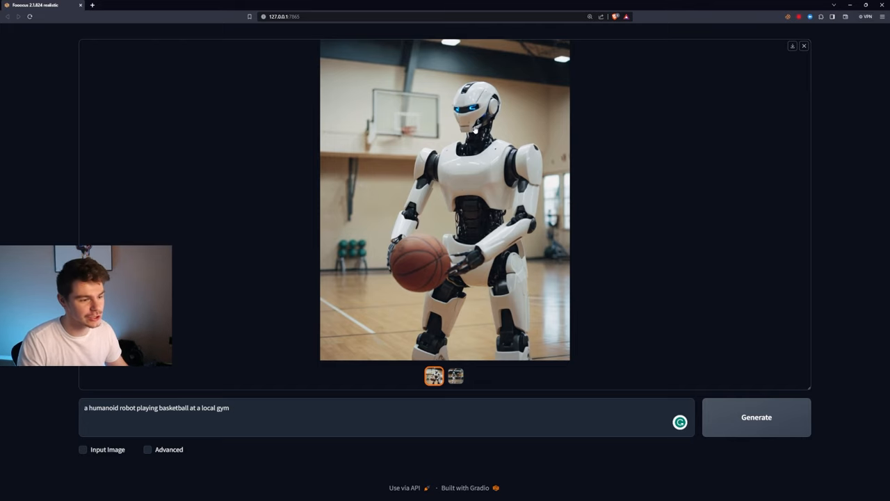
{"action": "left_click", "coordinate": [455, 375]}
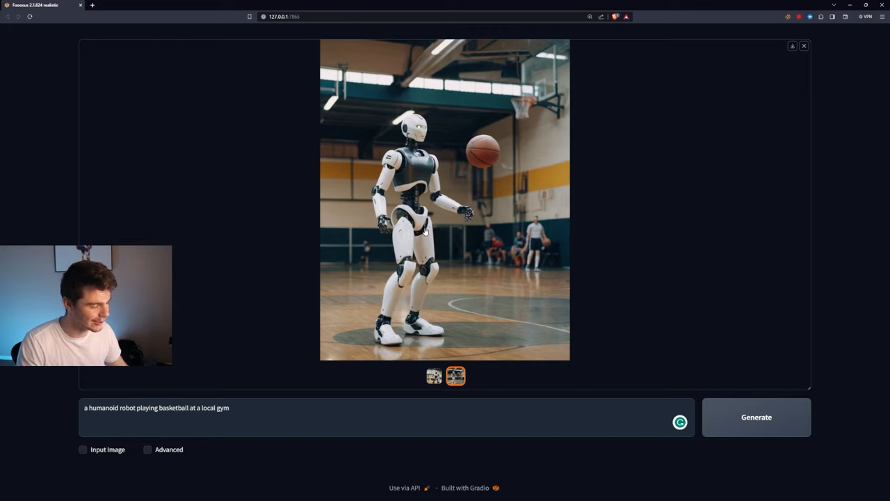
{"action": "mouse_move", "coordinate": [315, 244]}
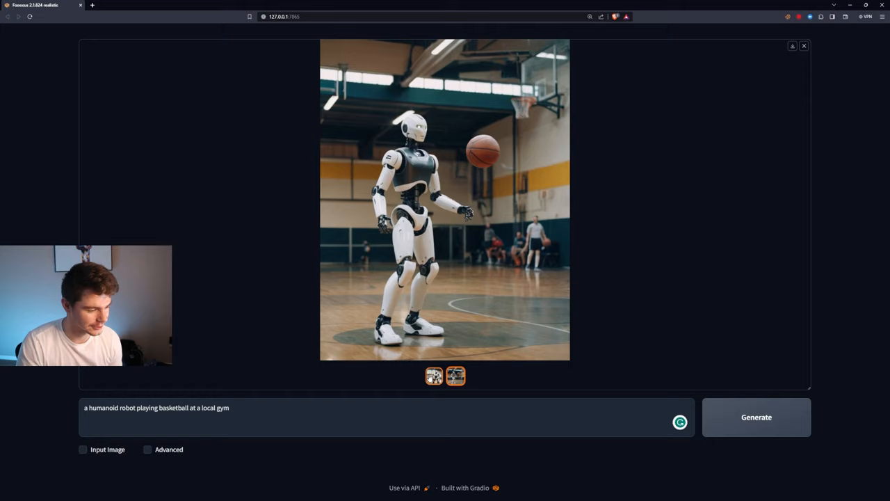
{"action": "left_click", "coordinate": [433, 376]}
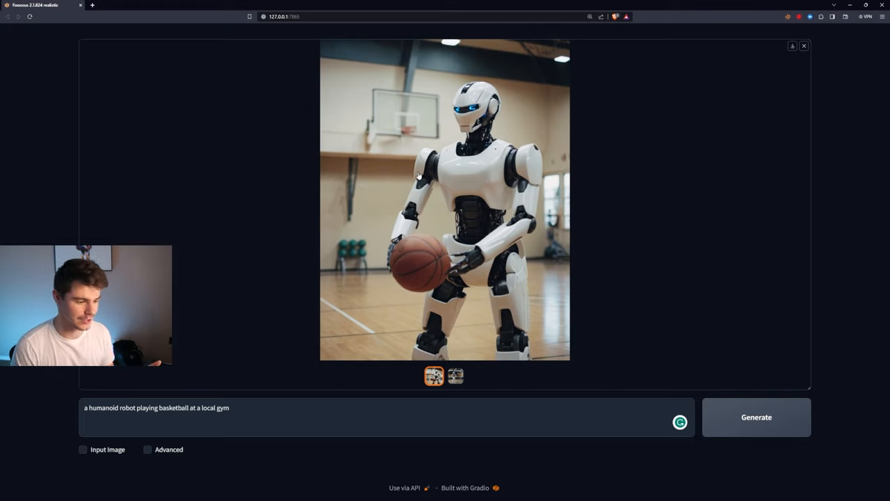
{"action": "mouse_move", "coordinate": [523, 354]}
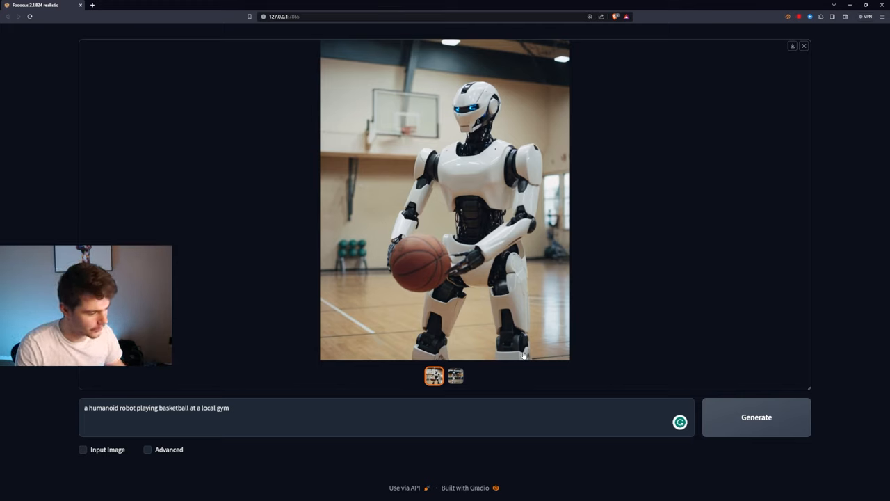
{"action": "left_click", "coordinate": [451, 213]}
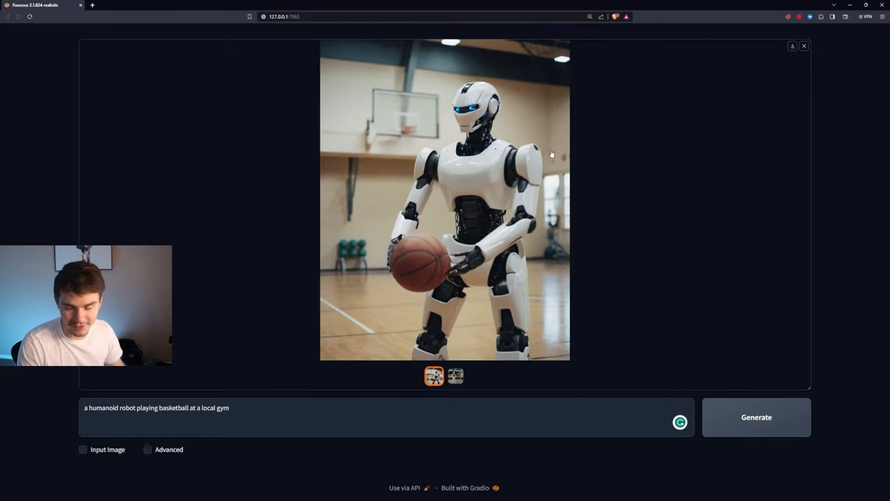
{"action": "mouse_move", "coordinate": [362, 224]}
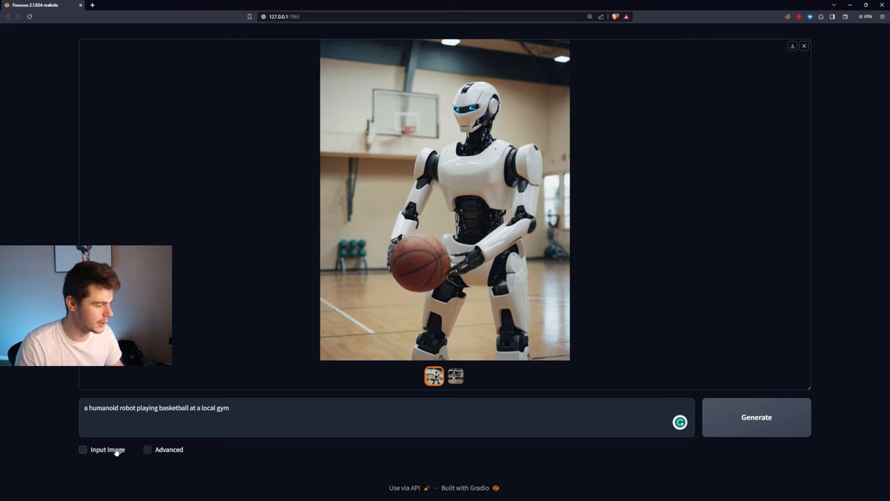
Step: Enable the Input Image option and scroll down to the image prompt slots
{"action": "left_click", "coordinate": [82, 450]}
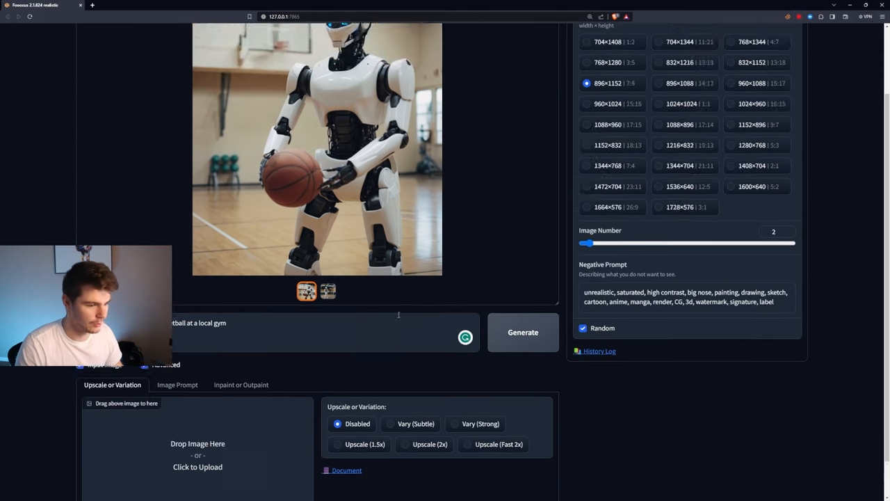
{"action": "scroll", "scroll_direction": "down", "scroll_amount": 3}
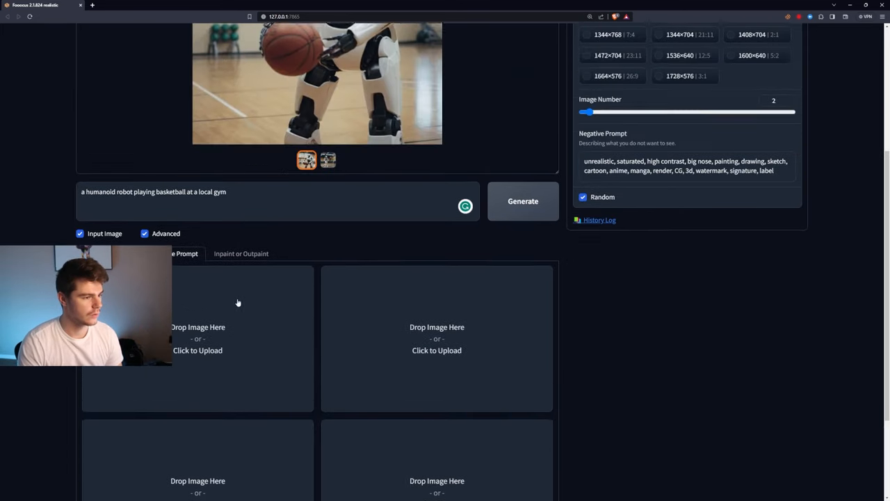
{"action": "scroll", "scroll_direction": "down", "scroll_amount": 3}
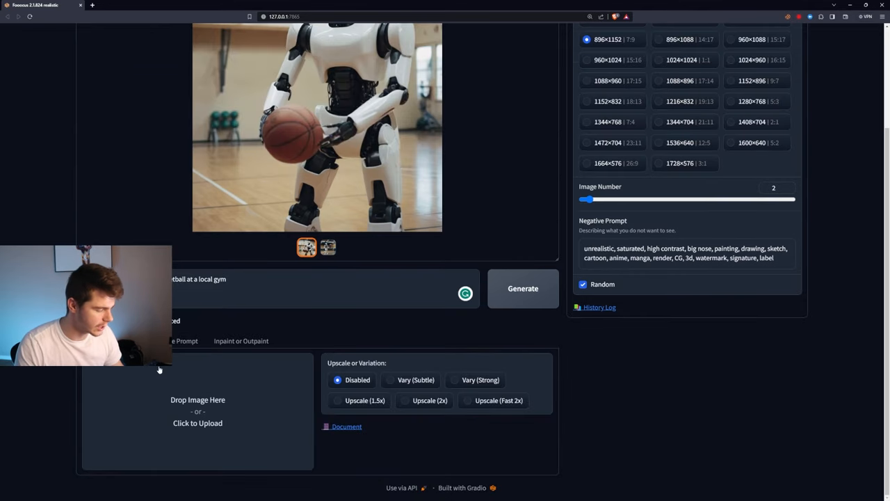
{"action": "mouse_move", "coordinate": [241, 341]}
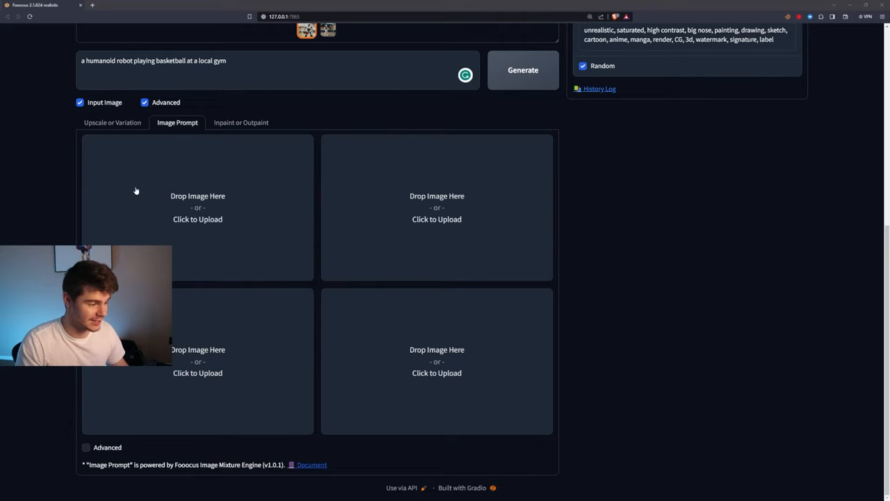
Step: Use an uploaded face photo as image prompt and generate two boat images
{"action": "left_click", "coordinate": [197, 209]}
{"action": "type", "text": "a guy on a boat wide angle sunny day wearing glasses, photorealistic, photo, real, cinematic, 4k, wide angle"}
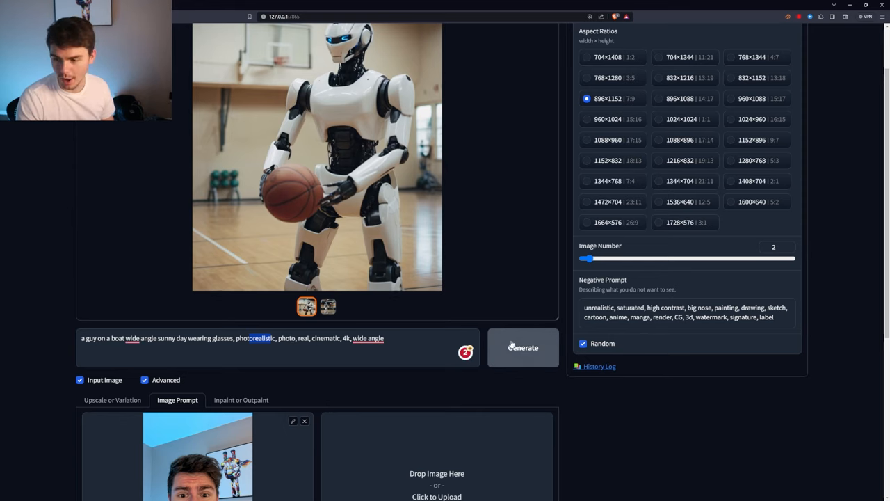
{"action": "left_click", "coordinate": [523, 347]}
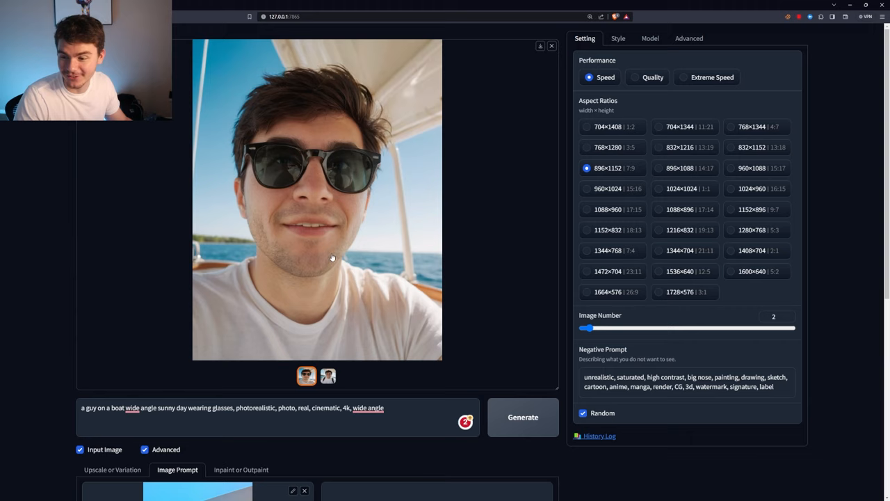
{"action": "mouse_move", "coordinate": [286, 341]}
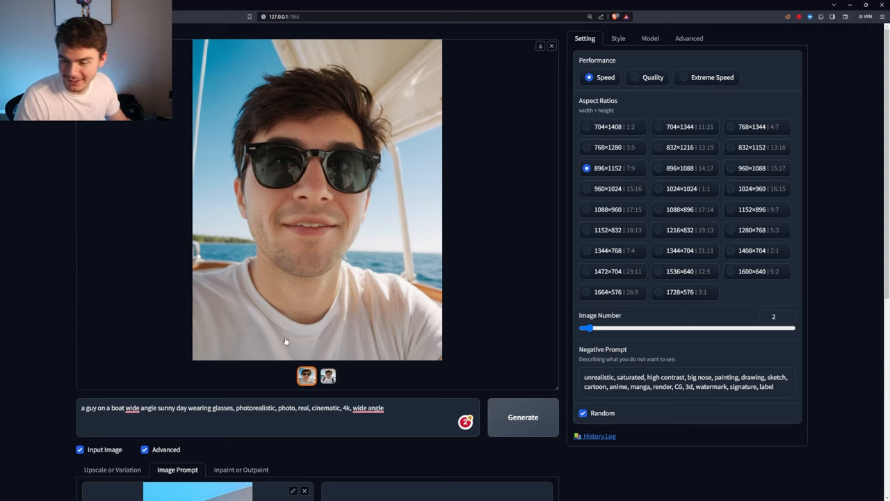
{"action": "mouse_move", "coordinate": [303, 137]}
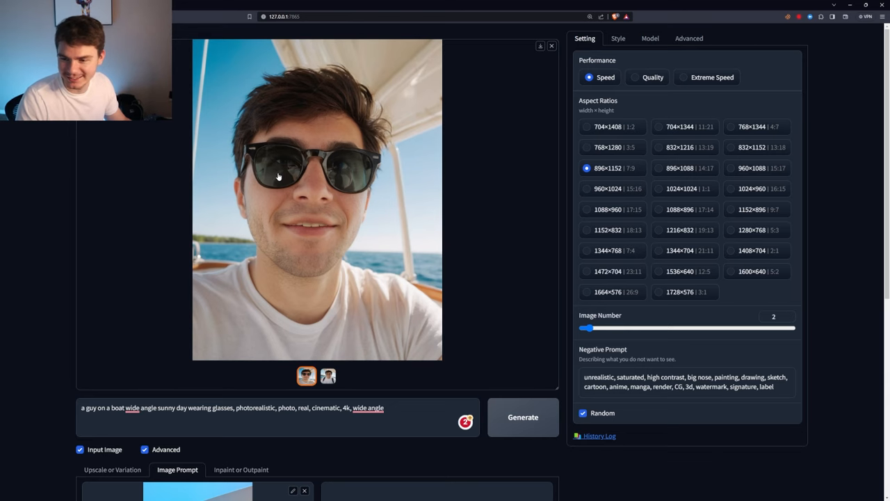
{"action": "scroll", "scroll_direction": "down", "scroll_amount": 3}
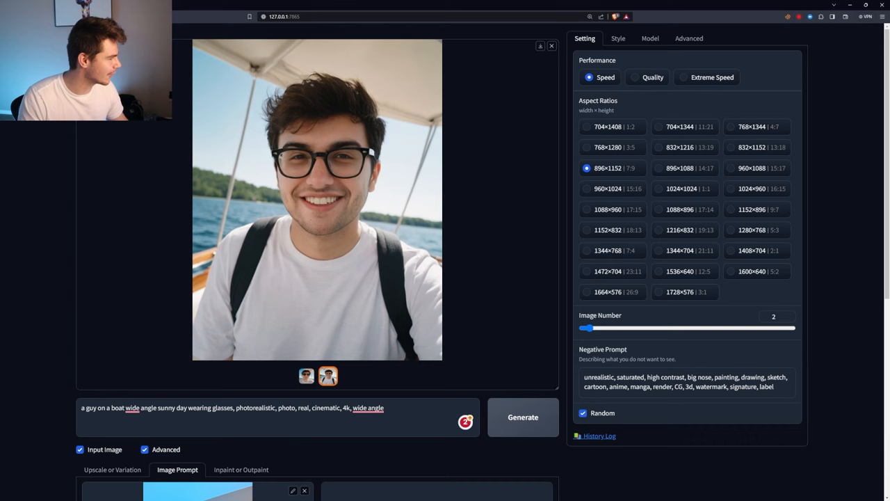
{"action": "scroll", "scroll_direction": "down", "scroll_amount": 3}
{"action": "type", "text": "my dog on a rollercoaster, fish eye camera, animated, realistic, 4k, ultra, high res, photograph"}
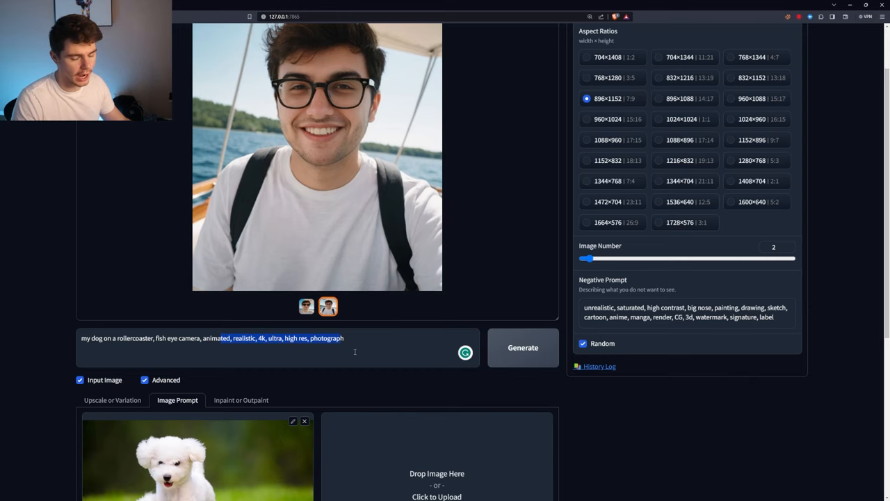
Step: Generate and compare two rollercoaster dog images, then show the reference image's Stop At/Weight sliders
{"action": "left_click", "coordinate": [523, 347]}
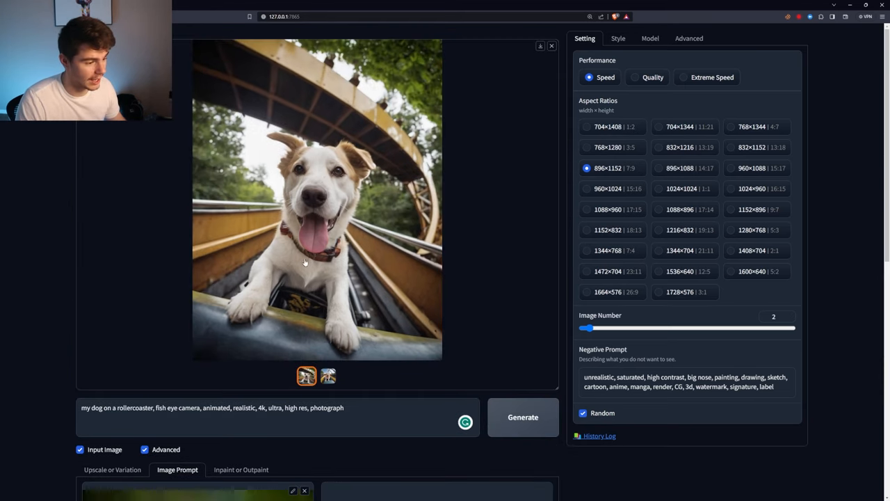
{"action": "mouse_move", "coordinate": [326, 346]}
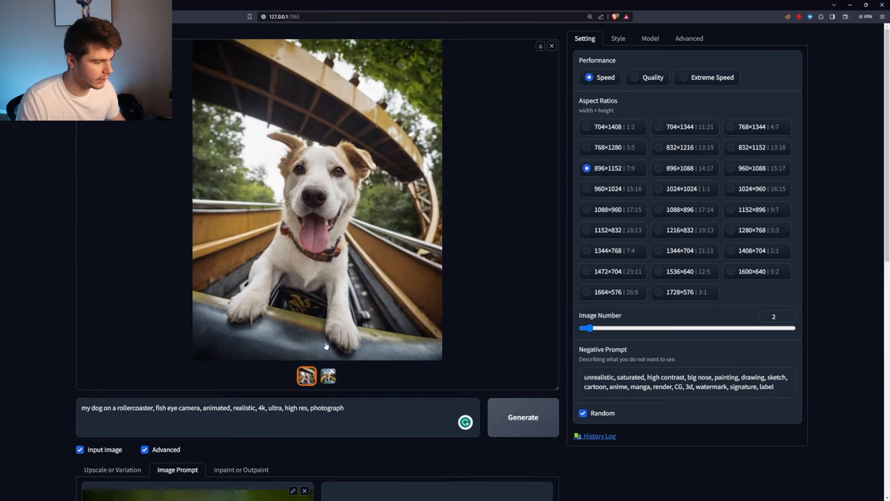
{"action": "left_click", "coordinate": [327, 375]}
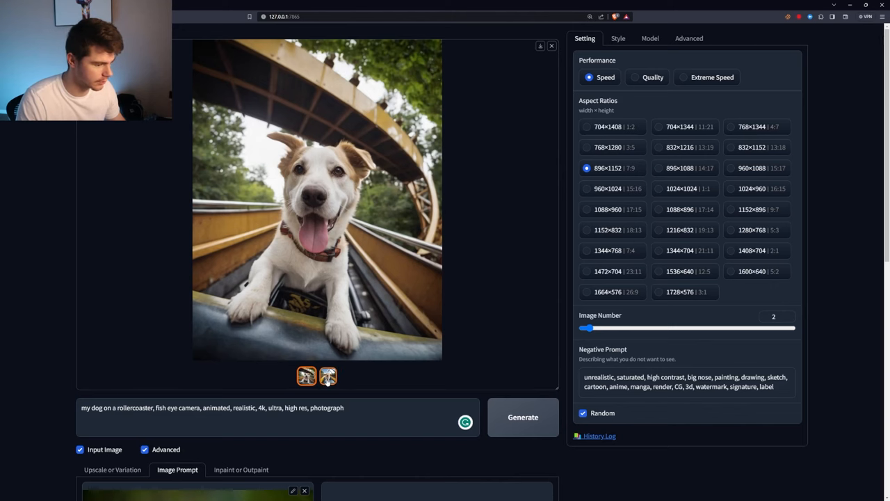
{"action": "left_click", "coordinate": [327, 377]}
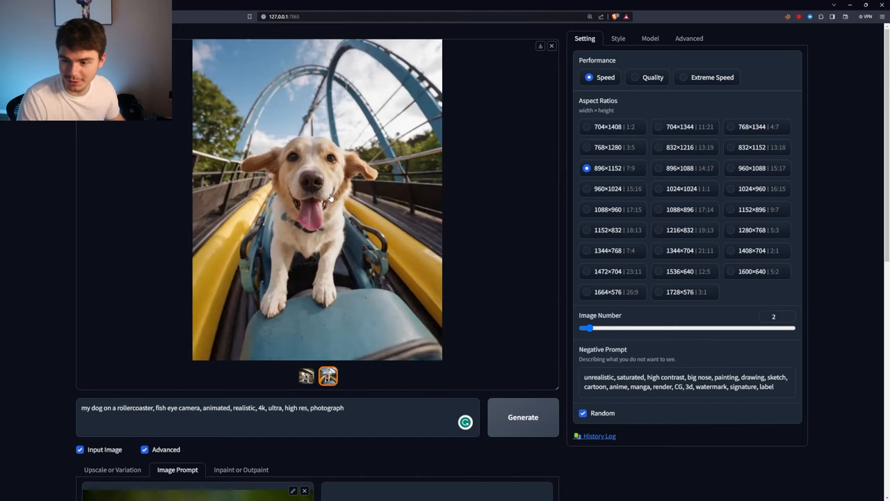
{"action": "scroll", "scroll_direction": "down", "scroll_amount": 3}
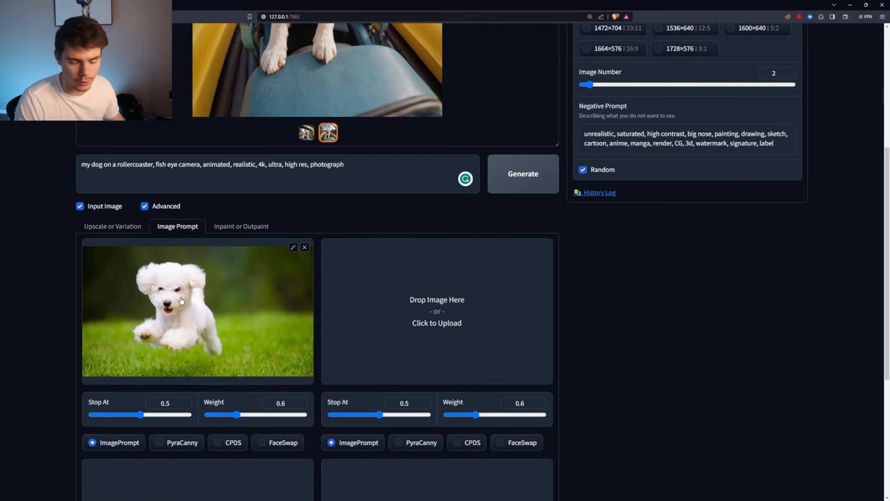
{"action": "scroll", "scroll_direction": "down", "scroll_amount": 3}
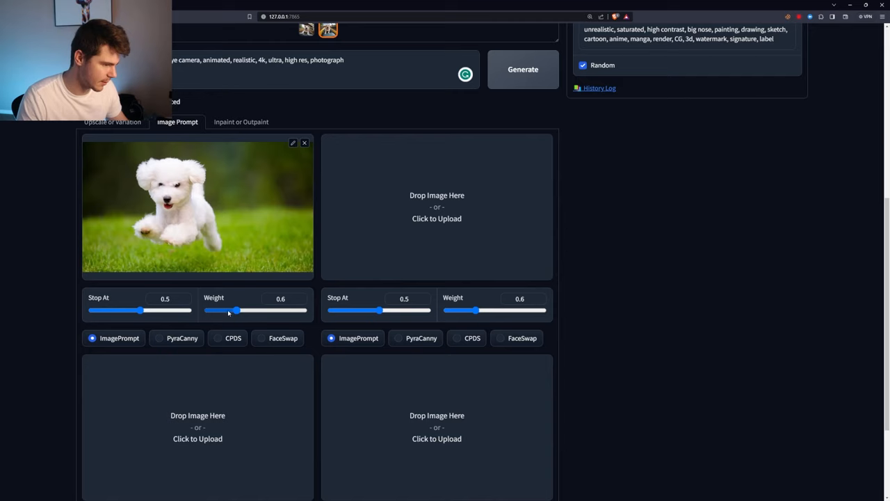
Step: Raise the dog reference image weight to about 1.0 and regenerate
{"action": "left_click_drag", "start_coordinate": [235, 311], "coordinate": [254, 310]}
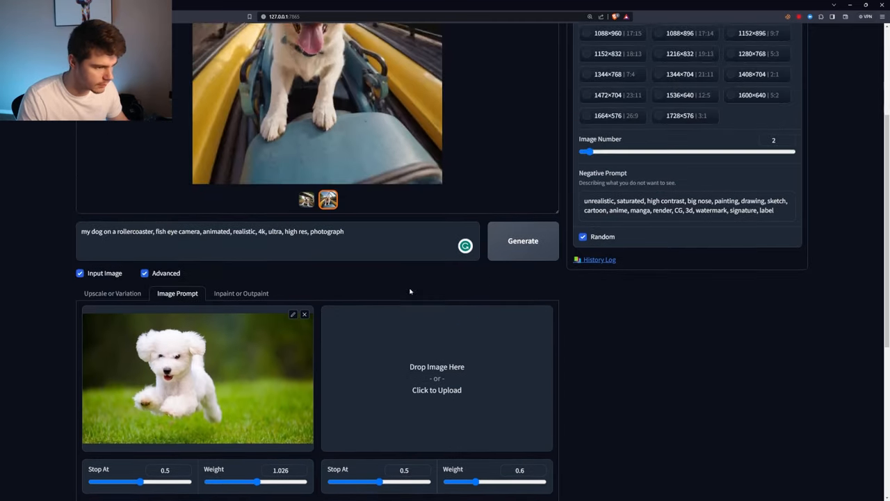
{"action": "left_click", "coordinate": [523, 241]}
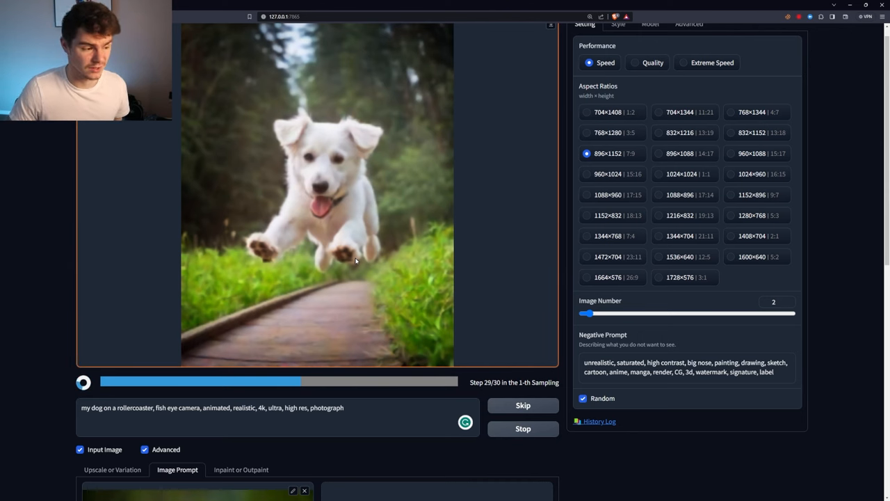
{"action": "scroll", "scroll_direction": "down", "scroll_amount": 3}
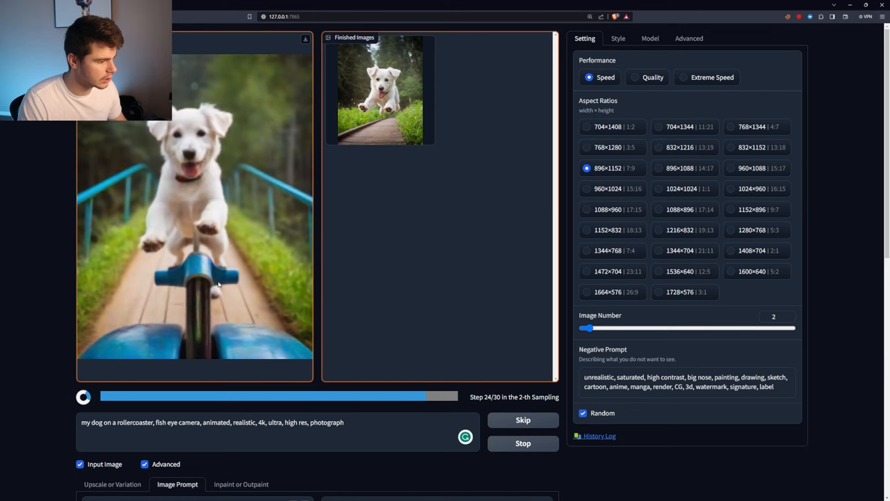
{"action": "scroll", "scroll_direction": "down", "scroll_amount": 3}
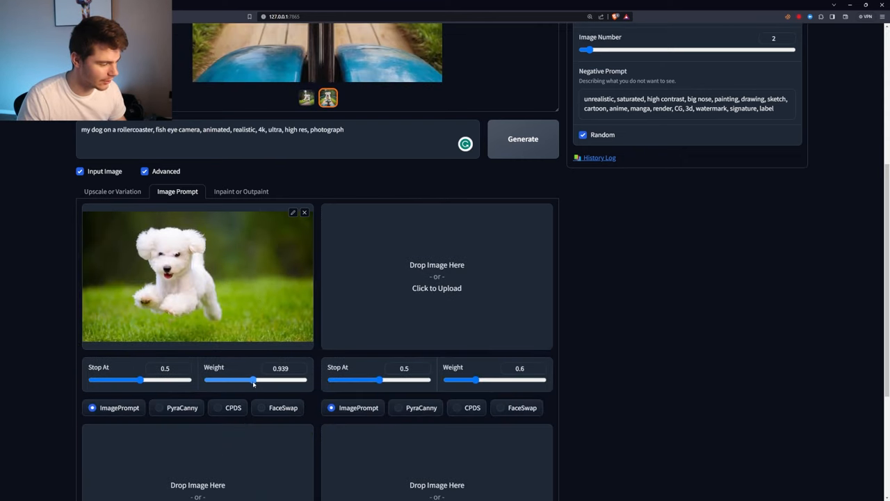
Step: Lower the reference weight to about 0.77, regenerate, and compare the white dog results
{"action": "left_click_drag", "start_coordinate": [254, 380], "coordinate": [245, 380]}
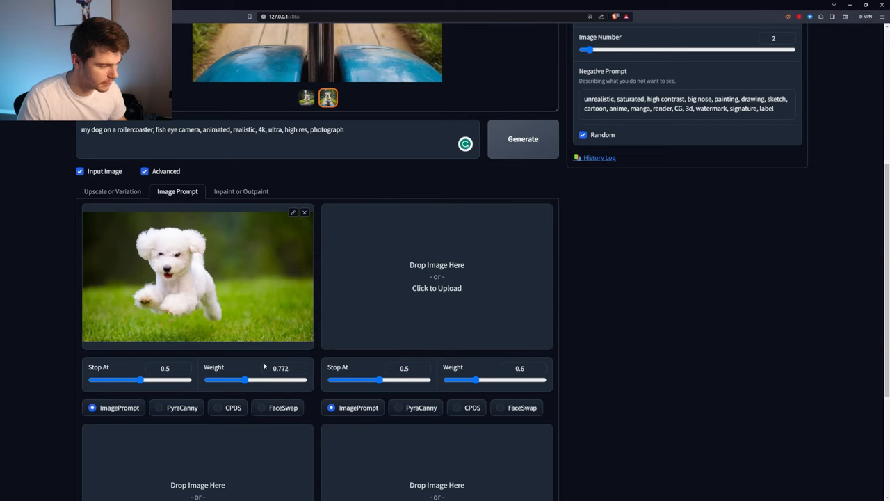
{"action": "left_click", "coordinate": [523, 140]}
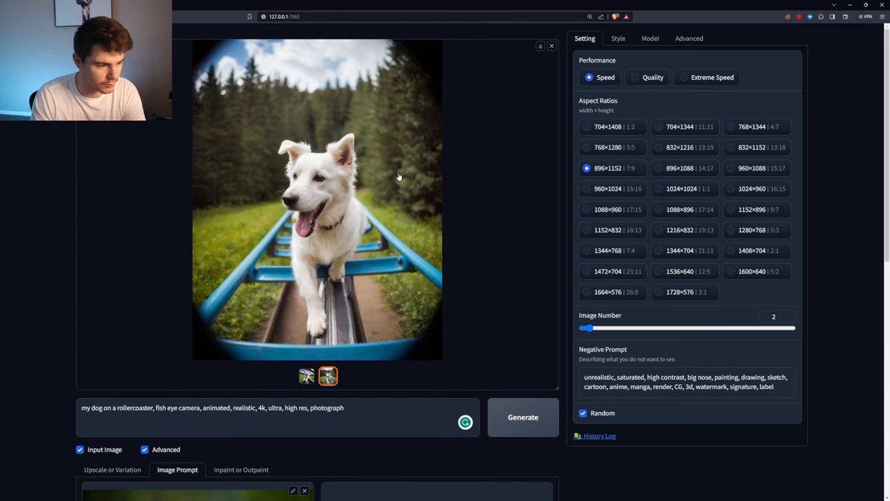
{"action": "left_click", "coordinate": [306, 376]}
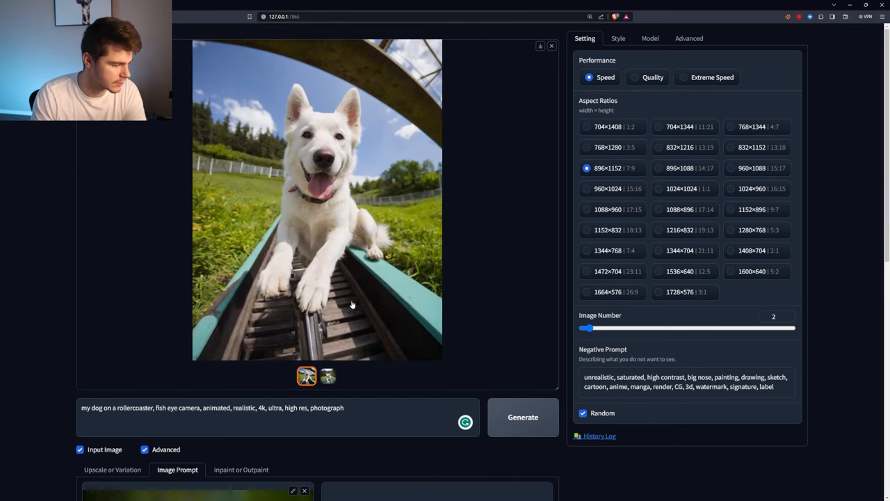
{"action": "mouse_move", "coordinate": [356, 237]}
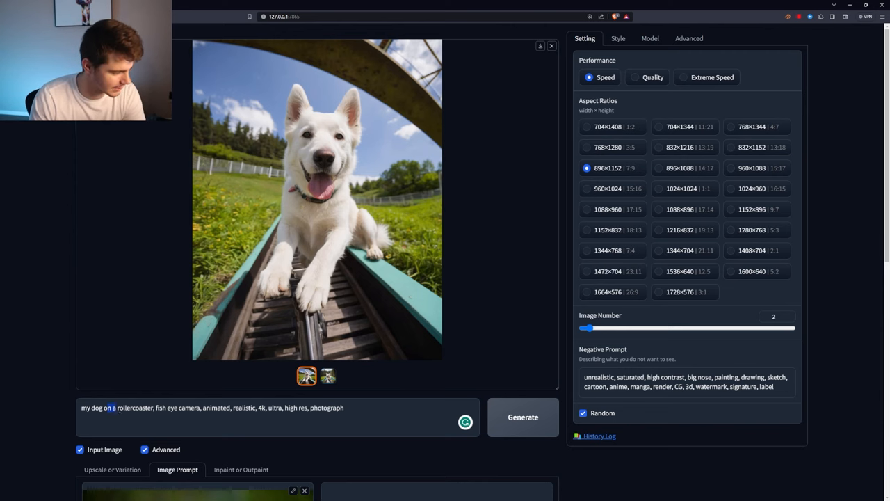
{"action": "scroll", "scroll_direction": "down", "scroll_amount": 3}
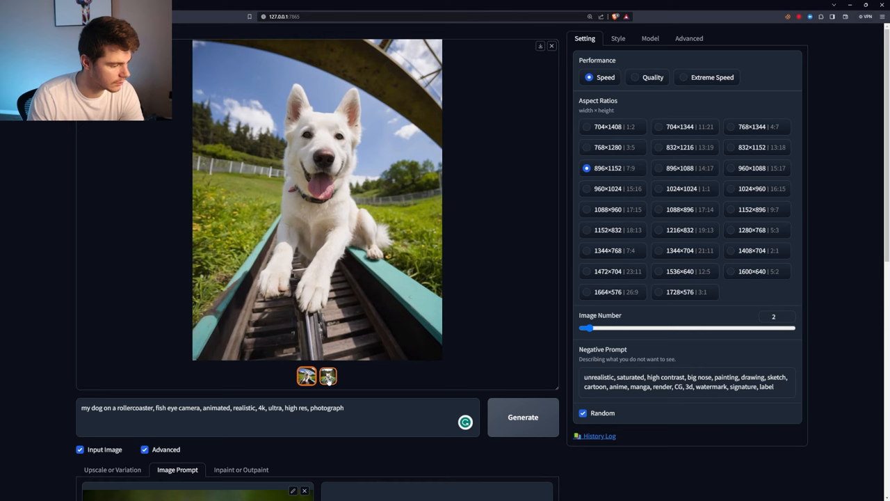
{"action": "left_click", "coordinate": [328, 376]}
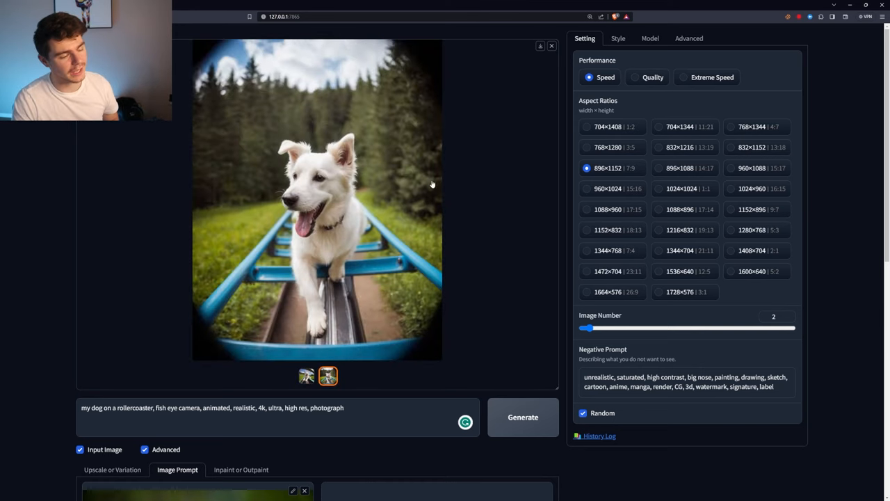
Step: Set Performance to Quality instead of Speed
{"action": "left_click", "coordinate": [634, 77]}
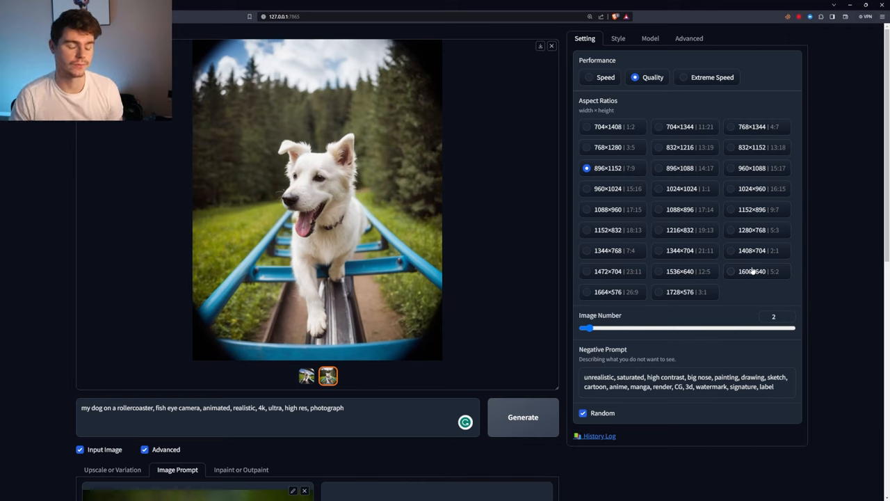
{"action": "mouse_move", "coordinate": [657, 266]}
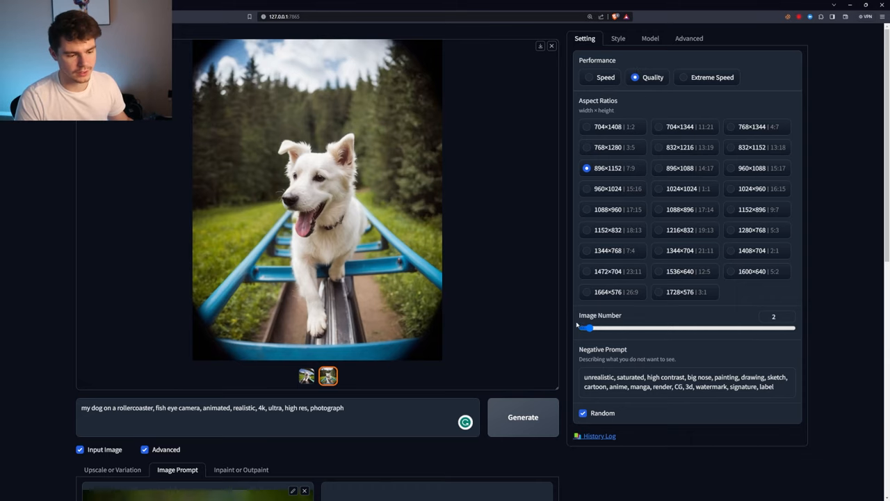
{"action": "mouse_move", "coordinate": [634, 332]}
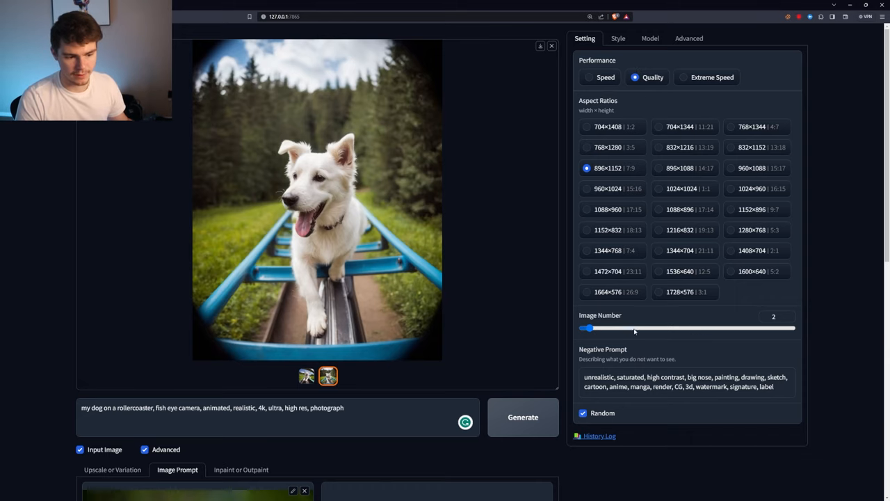
{"action": "scroll", "scroll_direction": "down", "scroll_amount": 3}
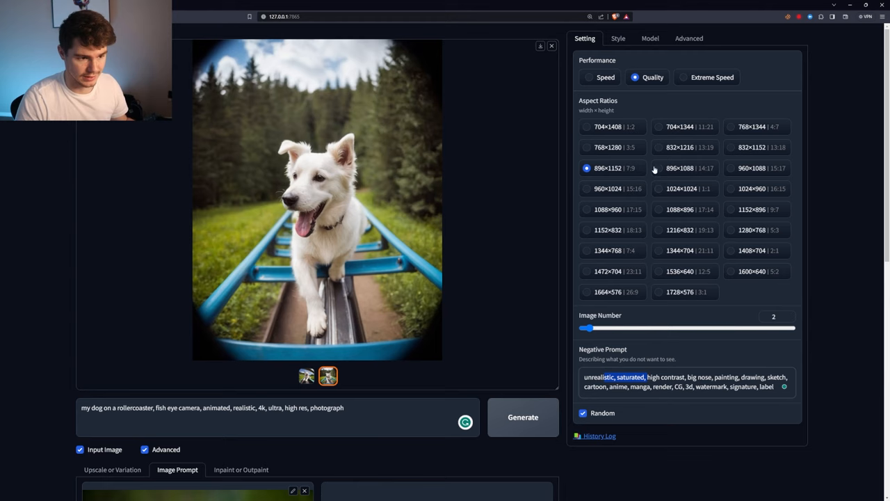
Step: Show the style list and enter the astronaut-eating-pizza cinematic photorealistic prompt
{"action": "left_click", "coordinate": [617, 38]}
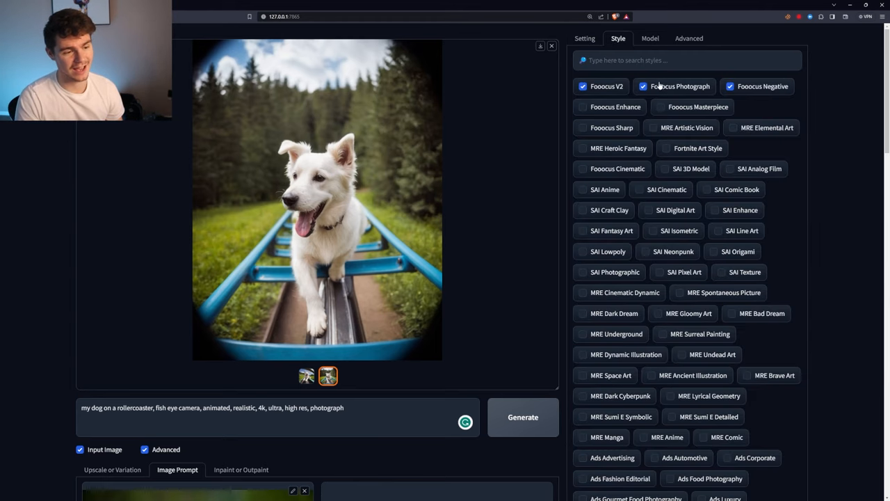
{"action": "scroll", "scroll_direction": "down", "scroll_amount": 3}
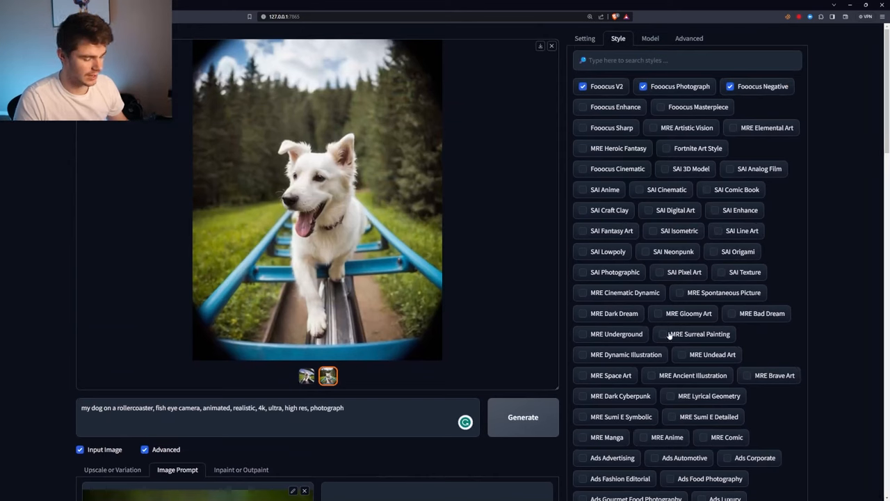
{"action": "type", "text": "an astronaut in a pizza shop eating a slice of pizza, cinematic, fun, photorealistic, dramatic, 4k"}
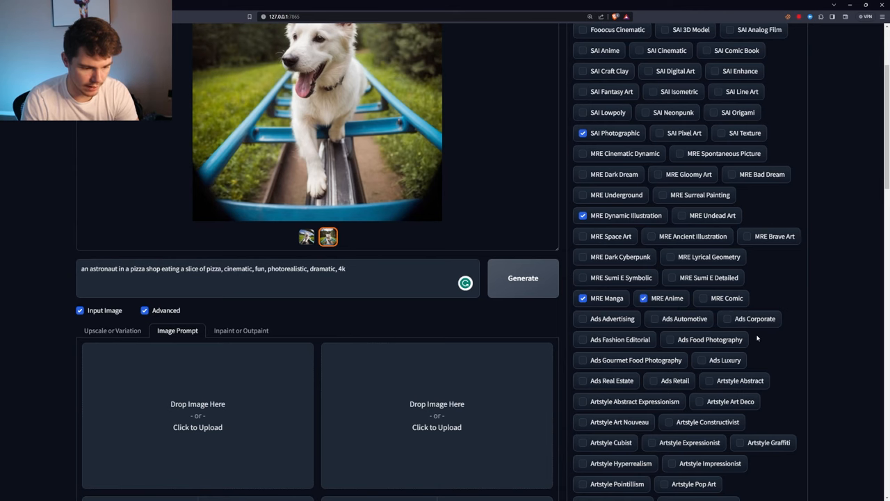
Step: Add the Artstyle Abstract style, then untick one of the added art styles
{"action": "left_click", "coordinate": [522, 277]}
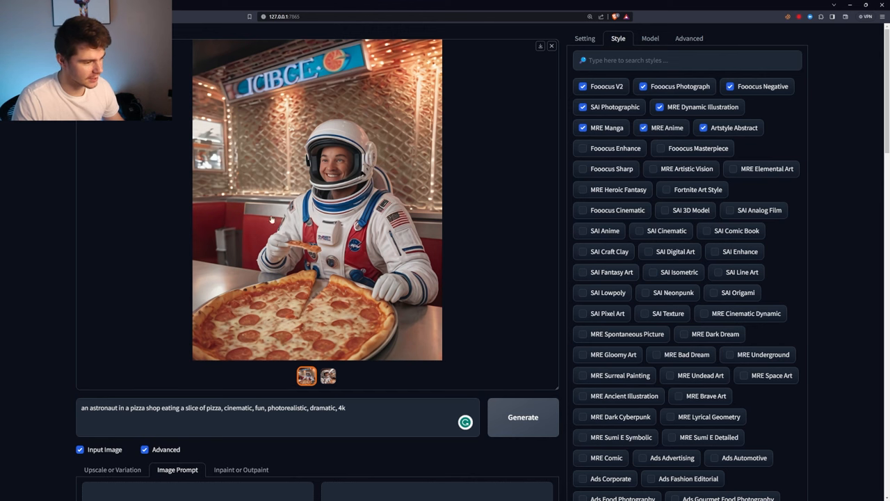
{"action": "left_click", "coordinate": [328, 377]}
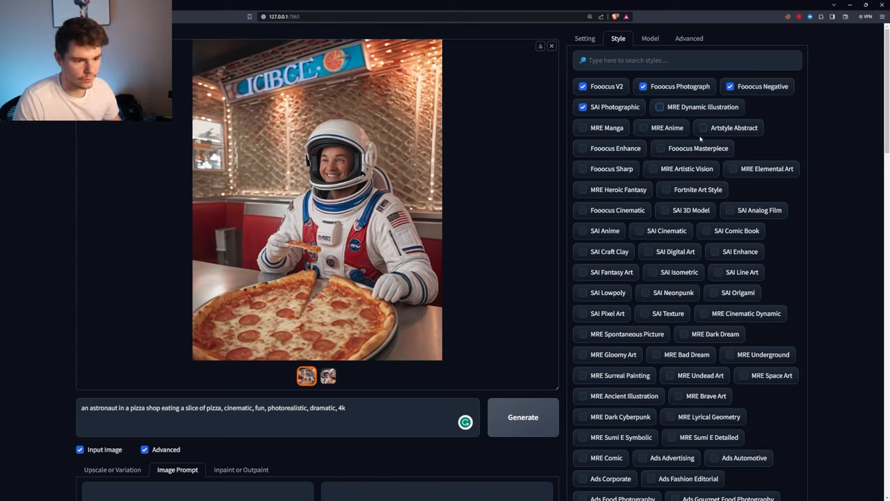
Step: Add Fooocus Enhance and Cinematic styles, regenerate the astronaut images, and view the second result
{"action": "left_click", "coordinate": [583, 107]}
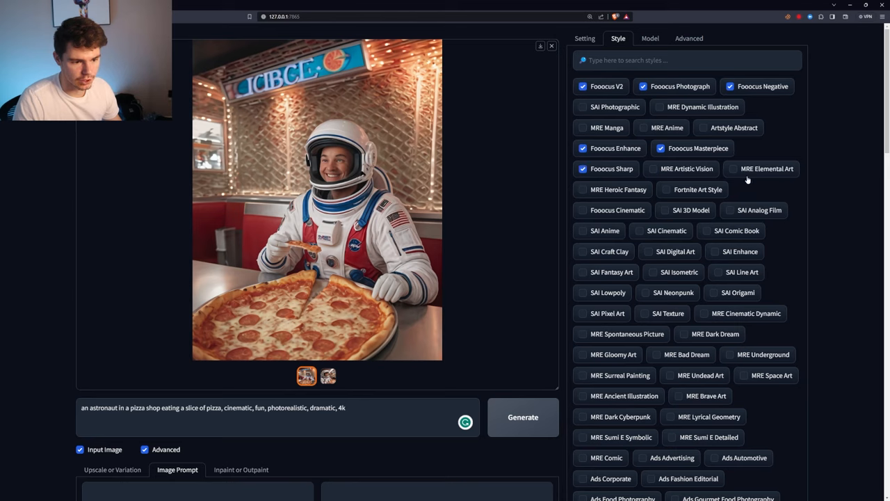
{"action": "left_click", "coordinate": [583, 210]}
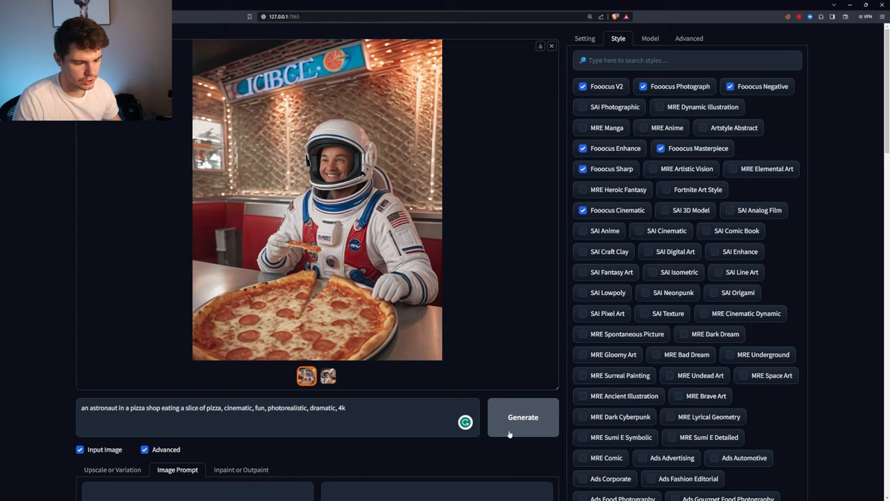
{"action": "left_click", "coordinate": [522, 416]}
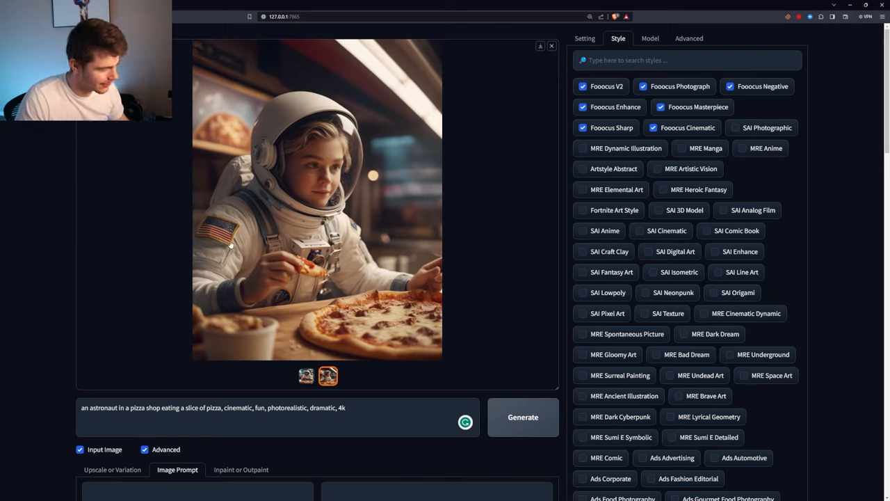
{"action": "mouse_move", "coordinate": [245, 270]}
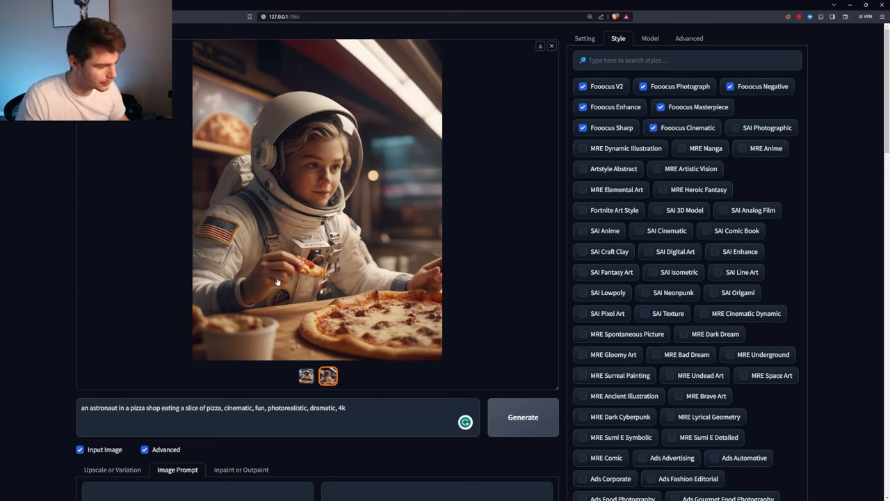
{"action": "mouse_move", "coordinate": [289, 275]}
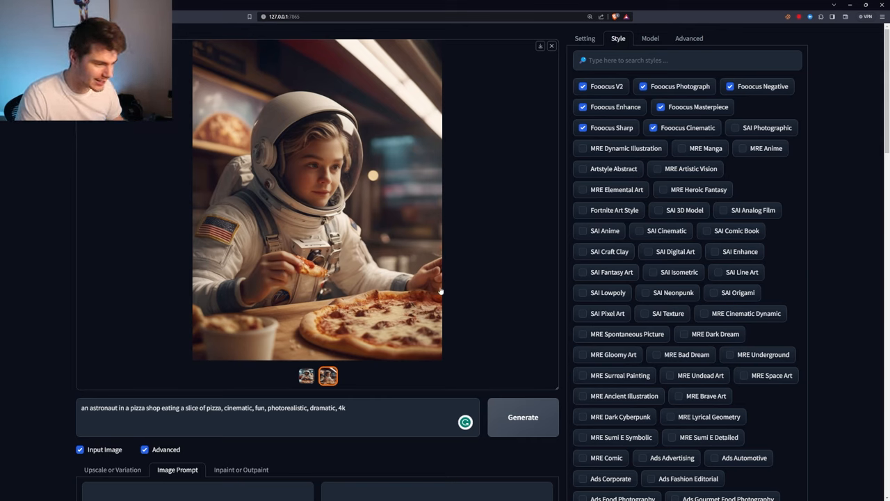
{"action": "mouse_move", "coordinate": [435, 263]}
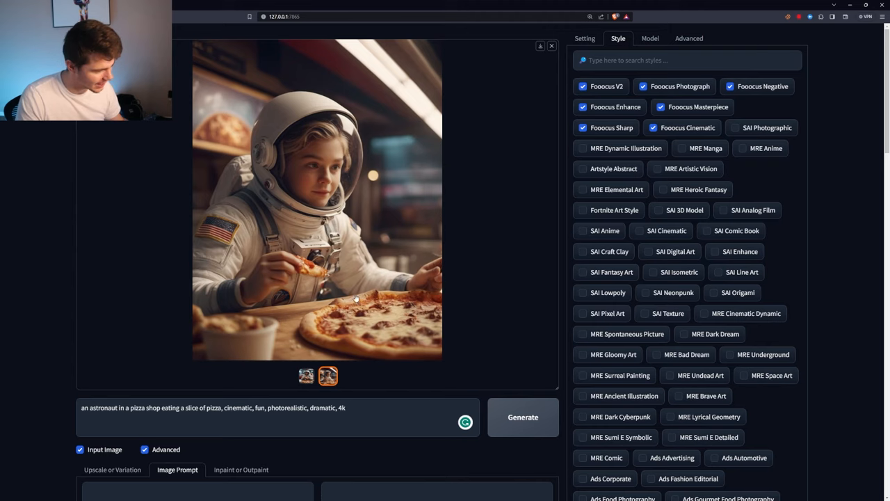
{"action": "left_click", "coordinate": [307, 376]}
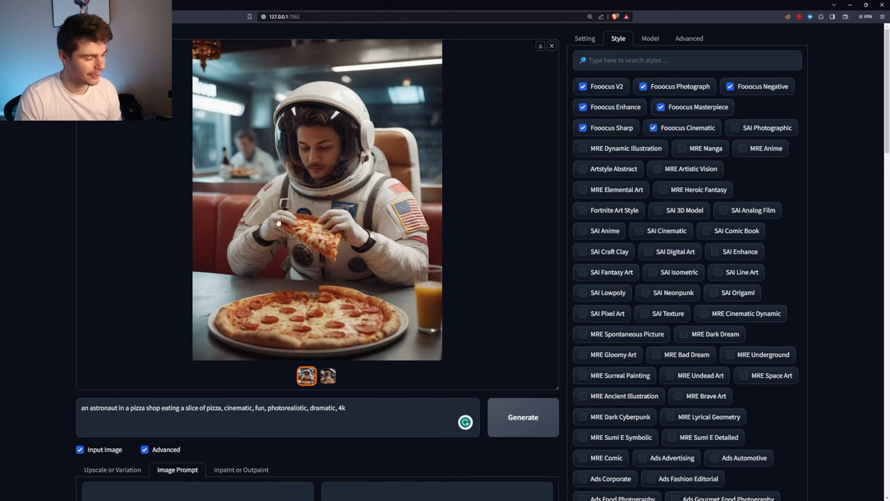
{"action": "mouse_move", "coordinate": [314, 301]}
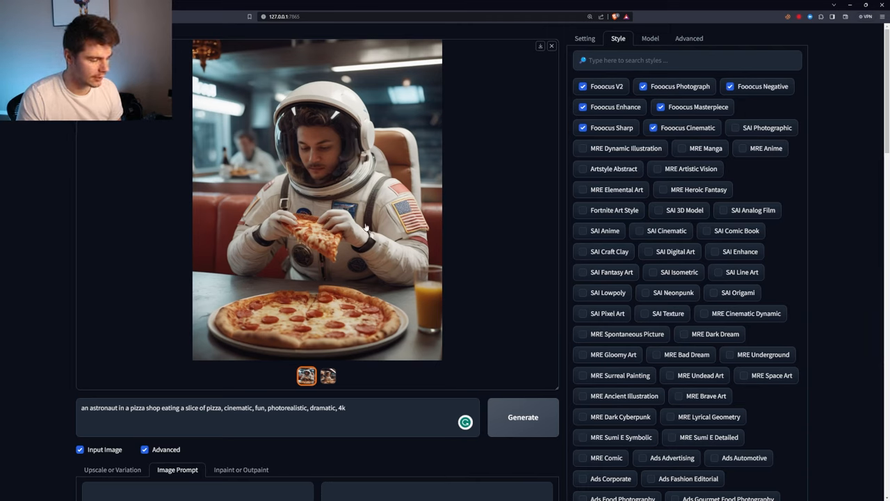
Step: Generate 'a man in a hazmat suit trying to suck ghosts into his vacuum, photorealistic' and view both results enlarged
{"action": "type", "text": "a man in a hazmat suit trying to suck ghosts into his vacuum, photorealistic"}
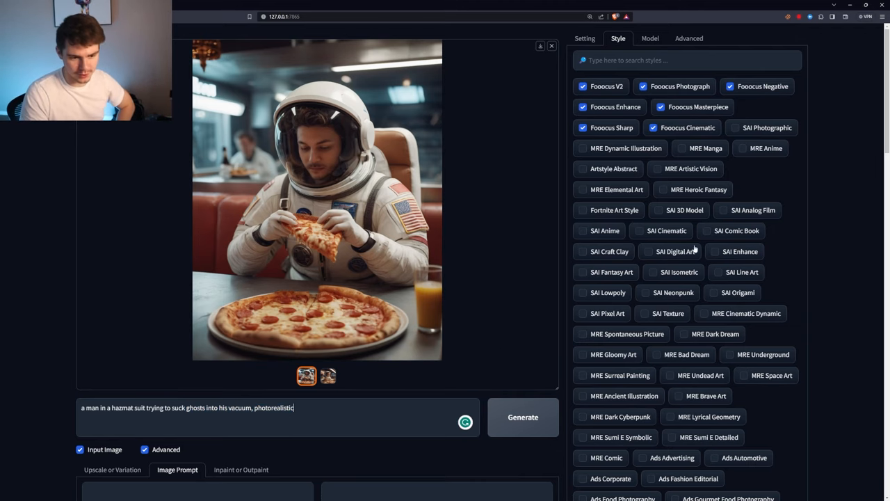
{"action": "left_click", "coordinate": [522, 417]}
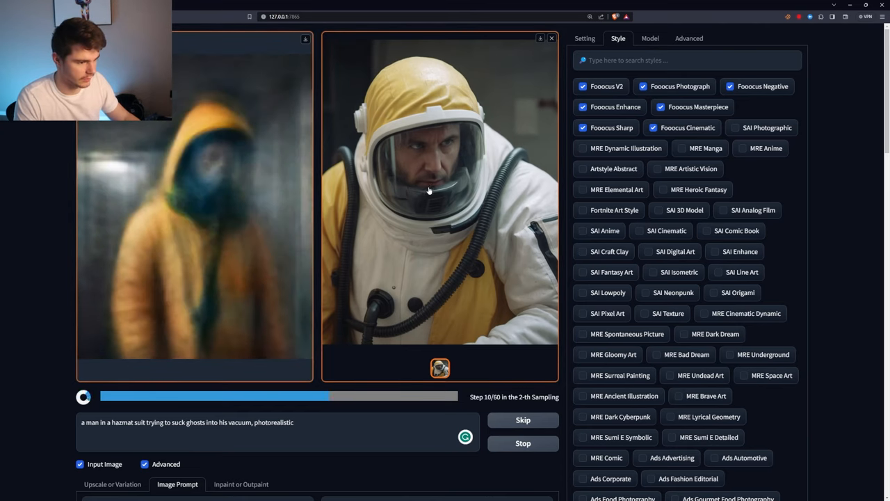
{"action": "left_click", "coordinate": [429, 192]}
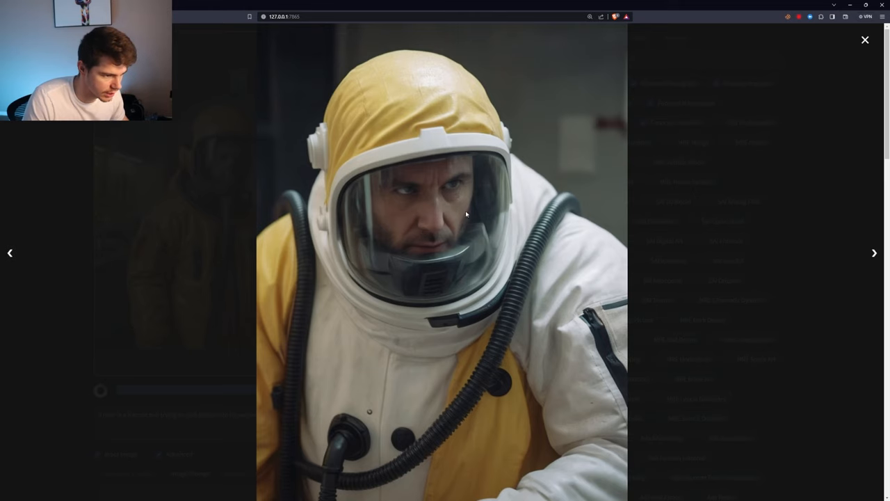
{"action": "left_click", "coordinate": [875, 253]}
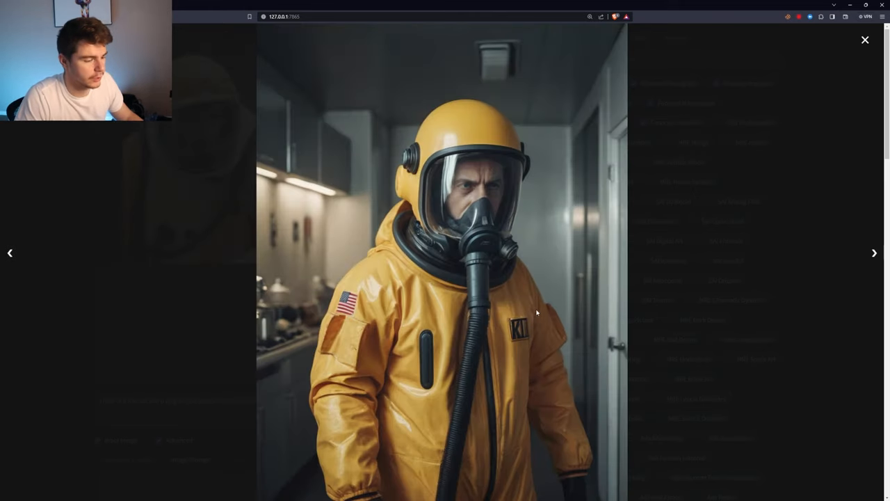
{"action": "mouse_move", "coordinate": [691, 307]}
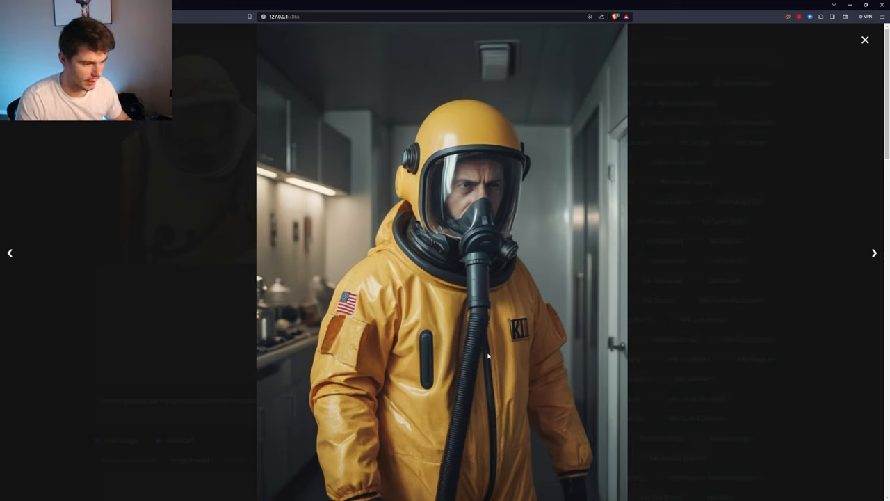
{"action": "mouse_move", "coordinate": [450, 265]}
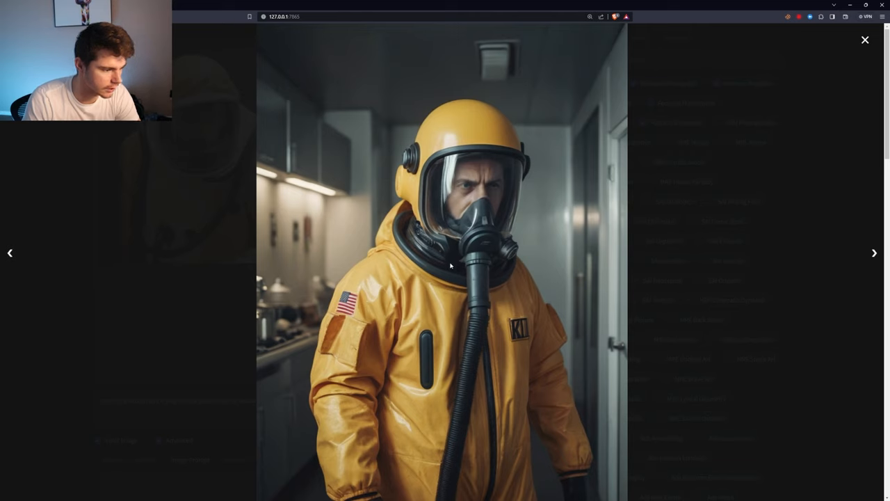
{"action": "mouse_move", "coordinate": [270, 176]}
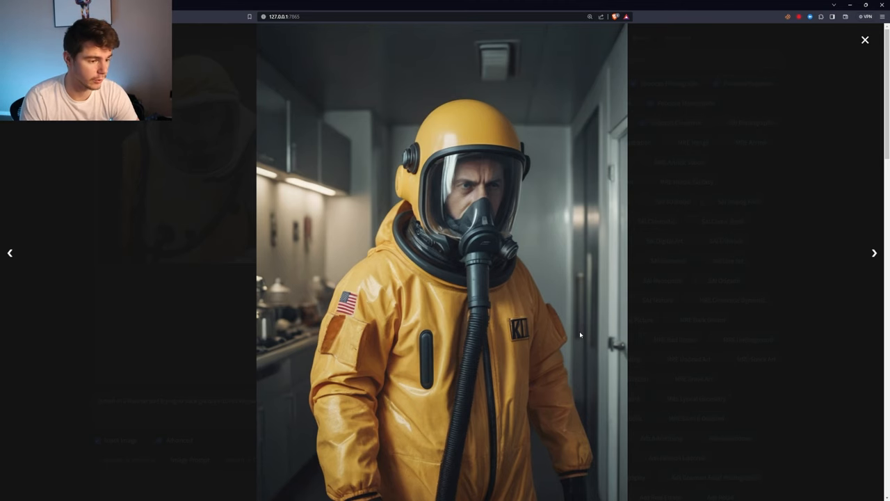
{"action": "left_click", "coordinate": [863, 39]}
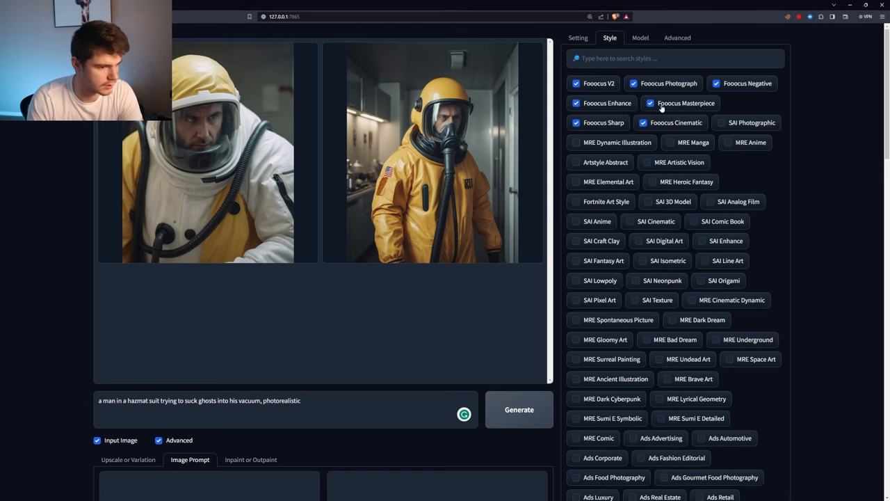
Step: Inspect the stock-photo base model and 0.25 film LoRA, then show guidance and sharpness settings
{"action": "left_click", "coordinate": [640, 38]}
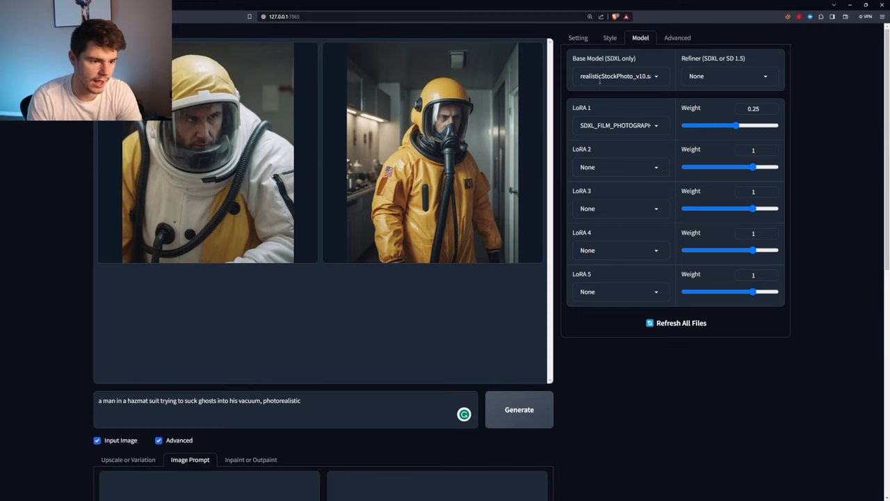
{"action": "left_click", "coordinate": [619, 76]}
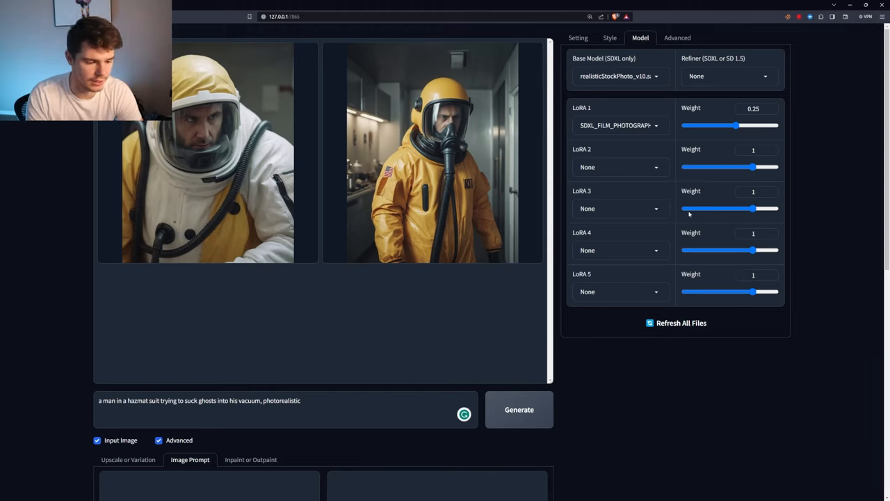
{"action": "left_click", "coordinate": [677, 37]}
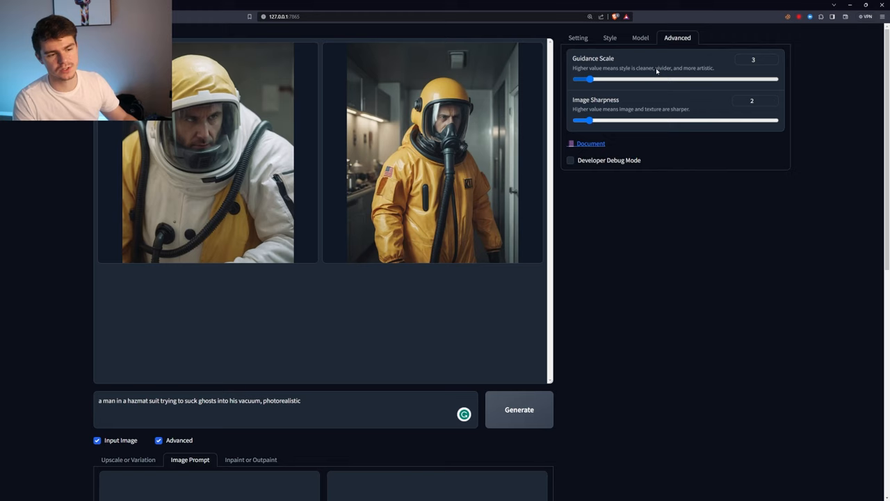
{"action": "mouse_move", "coordinate": [757, 69]}
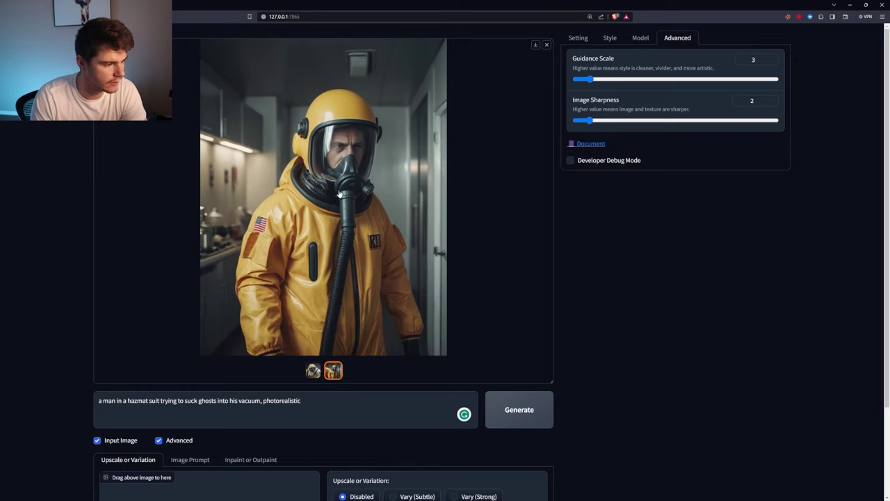
Step: Select Upscale (Fast 2x) for the yellow hazmat image and show the image prompt slots
{"action": "scroll", "scroll_direction": "down", "scroll_amount": 3}
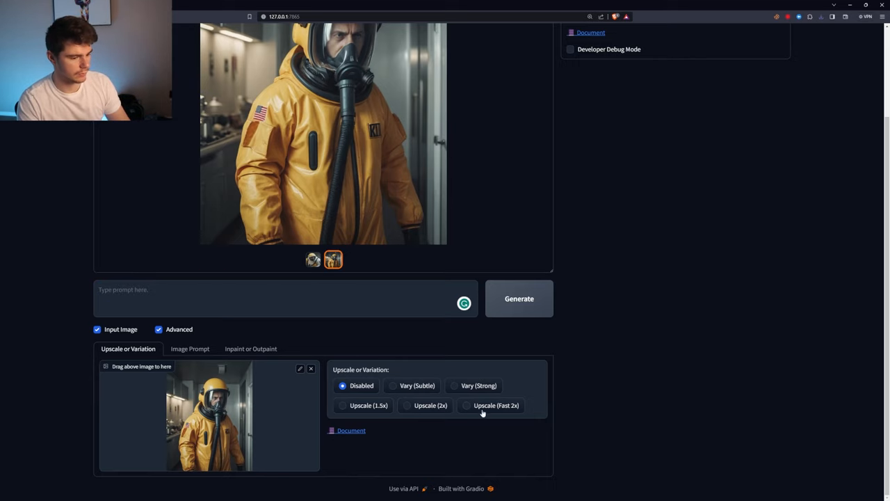
{"action": "left_click", "coordinate": [467, 406]}
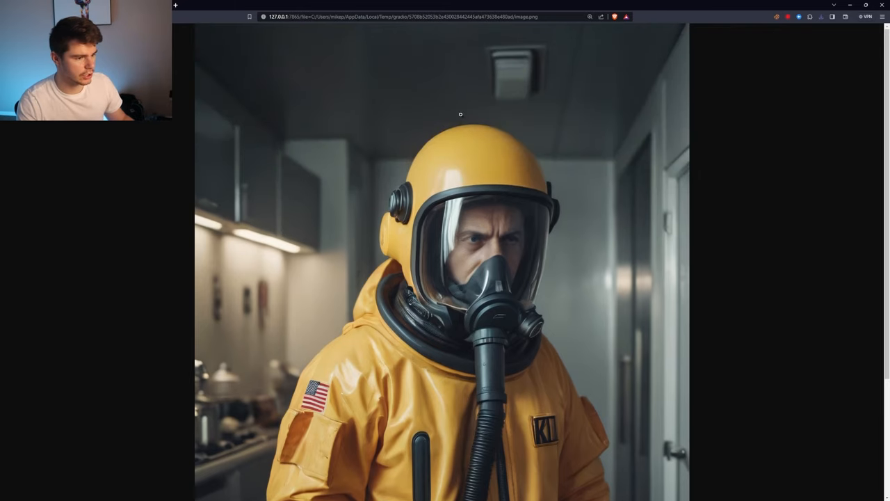
{"action": "scroll", "scroll_direction": "down", "scroll_amount": 3}
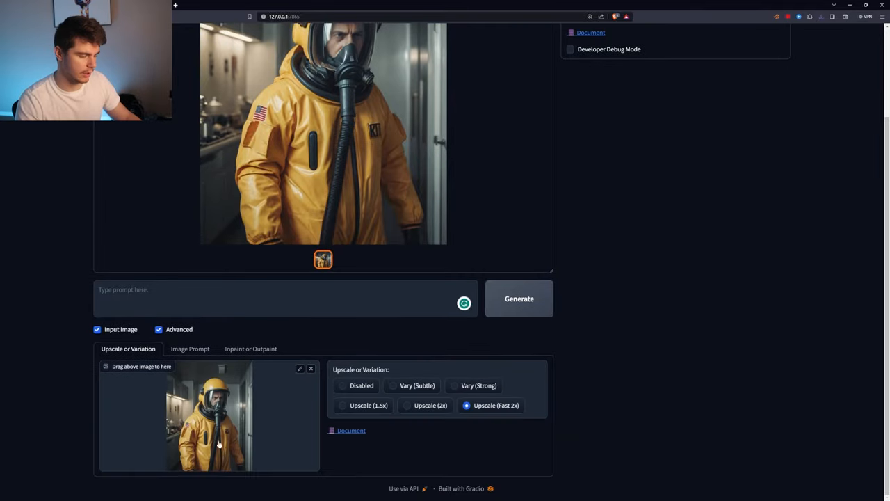
{"action": "mouse_move", "coordinate": [380, 420]}
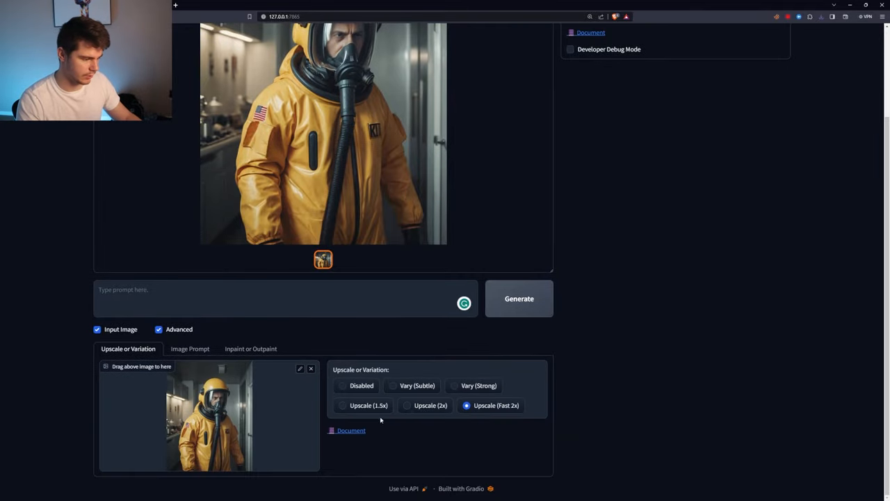
{"action": "left_click", "coordinate": [322, 133]}
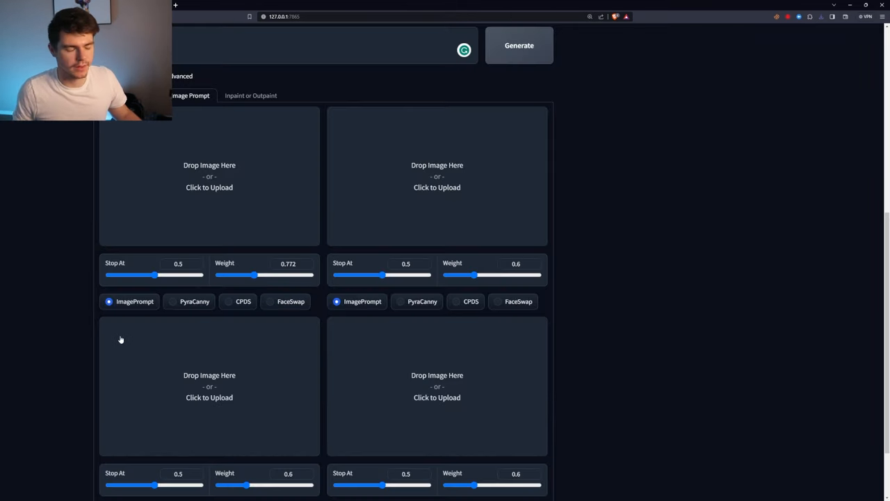
{"action": "mouse_move", "coordinate": [117, 313]}
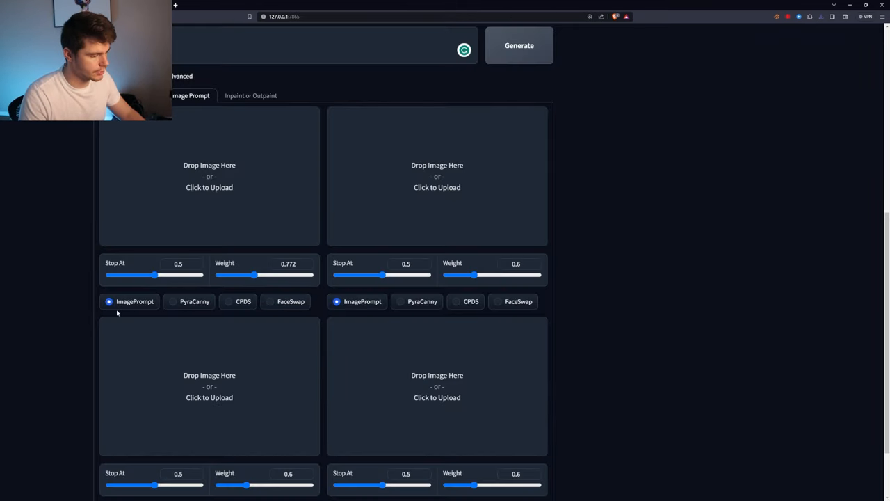
{"action": "mouse_move", "coordinate": [180, 200]}
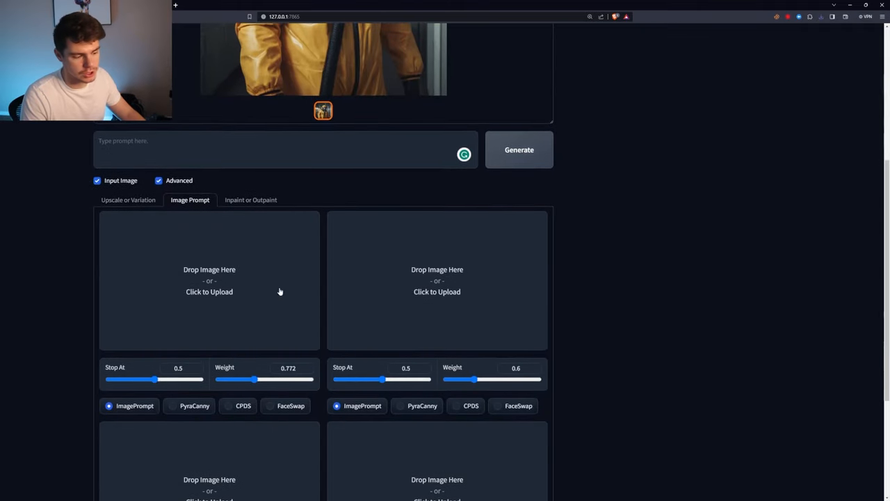
Step: Scroll past the four image prompt slots to the Inpaint or Outpaint panel
{"action": "scroll", "scroll_direction": "down", "scroll_amount": 3}
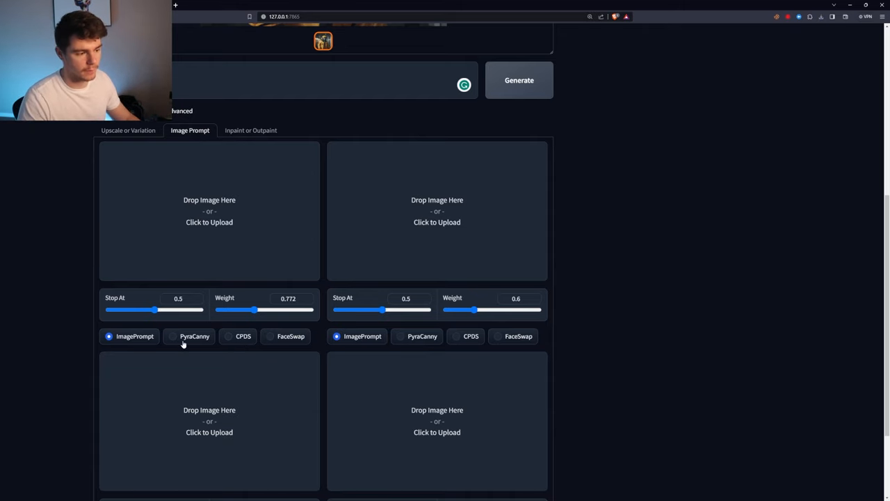
{"action": "scroll", "scroll_direction": "down", "scroll_amount": 3}
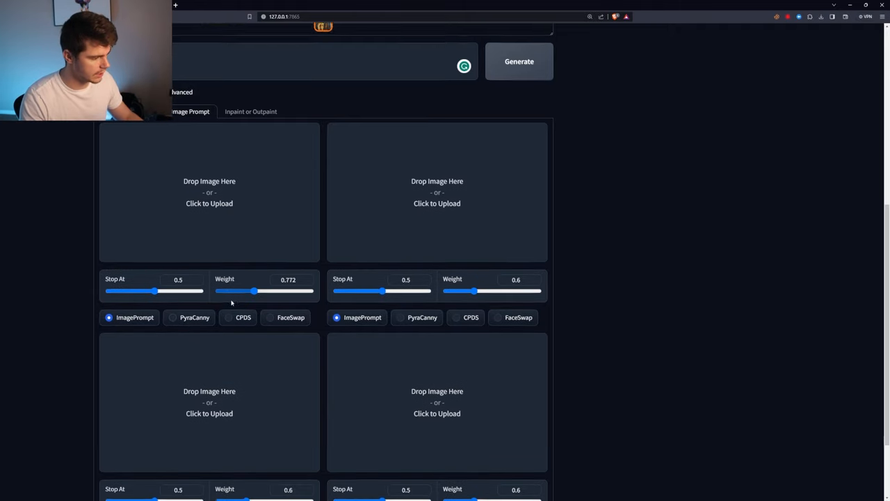
{"action": "scroll", "scroll_direction": "down", "scroll_amount": 3}
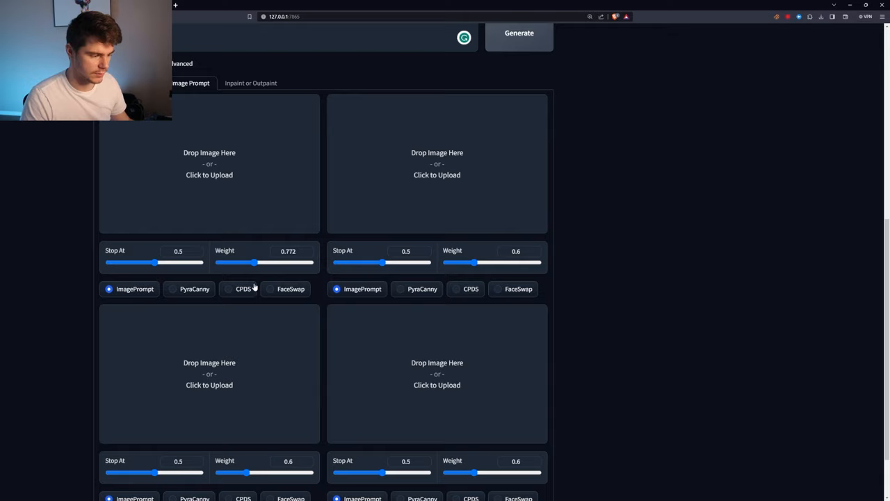
{"action": "left_click", "coordinate": [271, 289]}
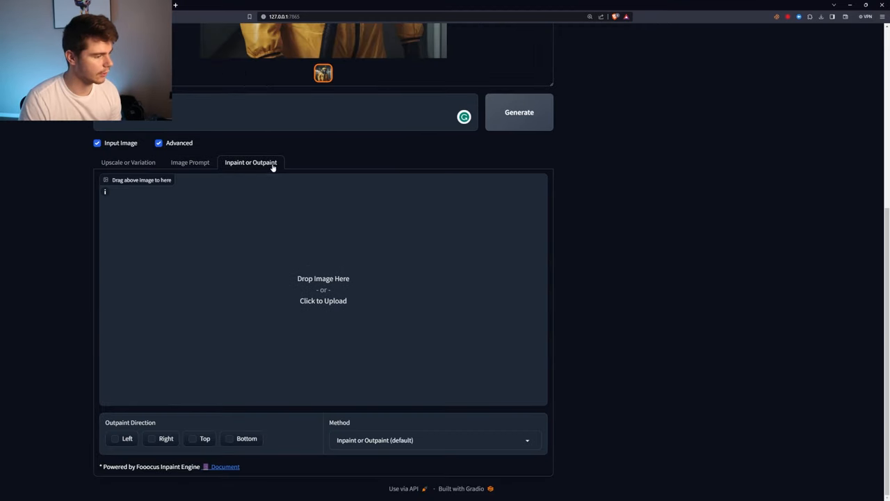
Step: Mask the grass right of the white dog and generate a 'person' there
{"action": "left_click", "coordinate": [323, 289]}
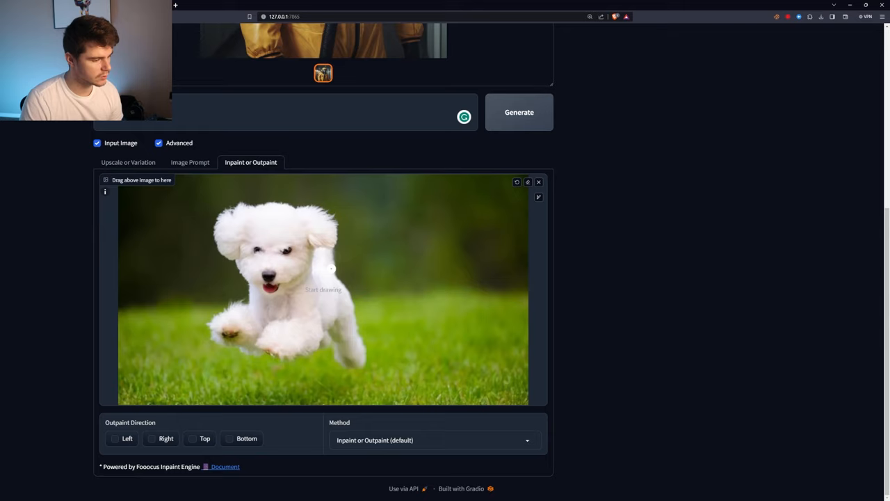
{"action": "mouse_move", "coordinate": [378, 306]}
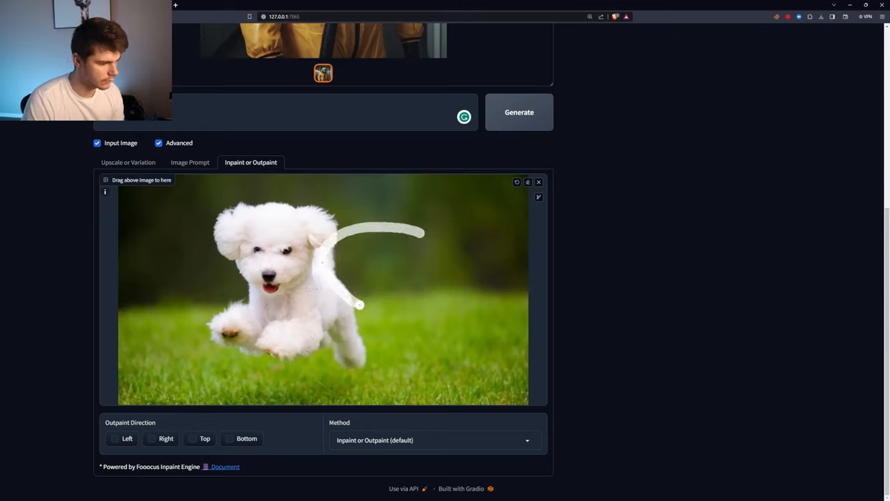
{"action": "left_click_drag", "start_coordinate": [359, 305], "coordinate": [440, 257]}
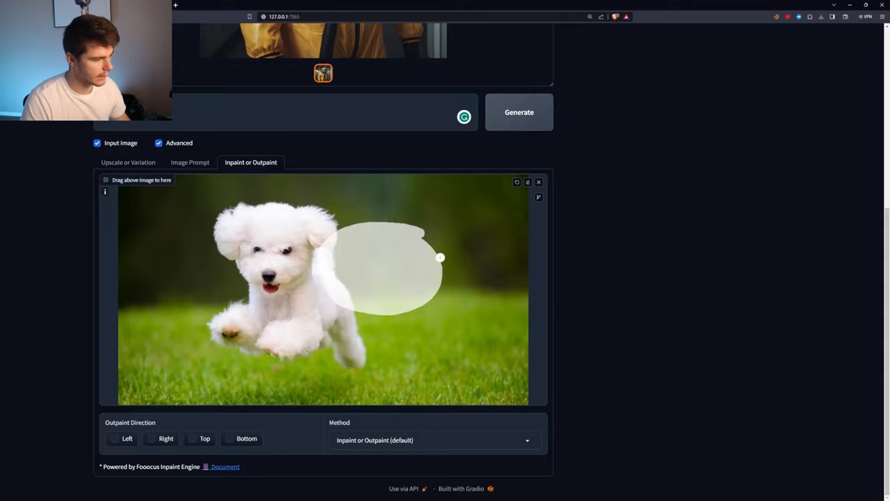
{"action": "left_click", "coordinate": [519, 112]}
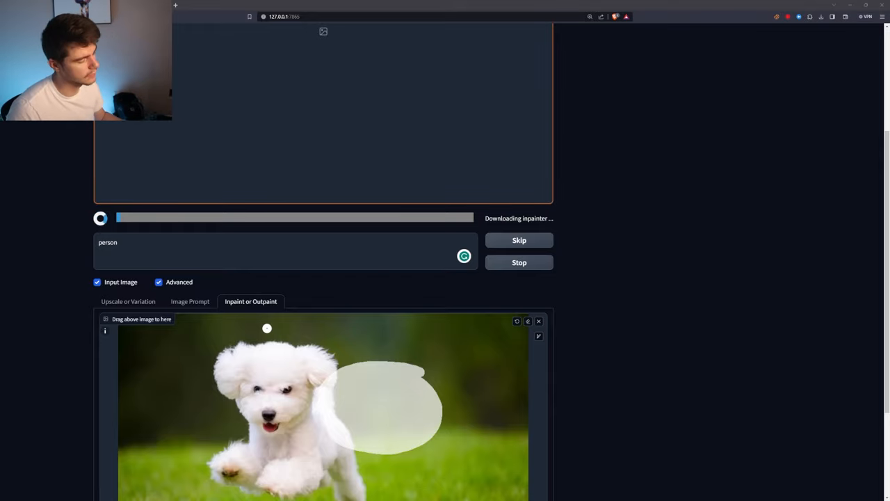
{"action": "scroll", "scroll_direction": "down", "scroll_amount": 3}
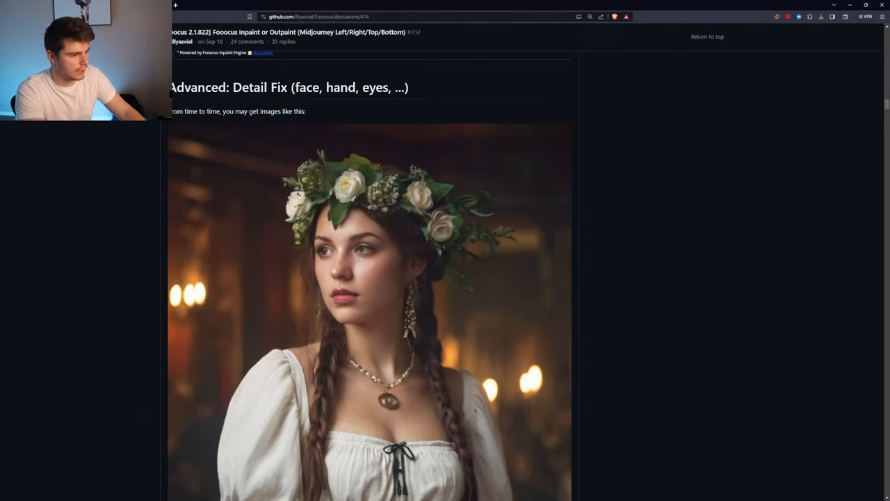
Step: Scroll through the GitHub Detail Fix section and its face-fix example images
{"action": "scroll", "scroll_direction": "down", "scroll_amount": 3}
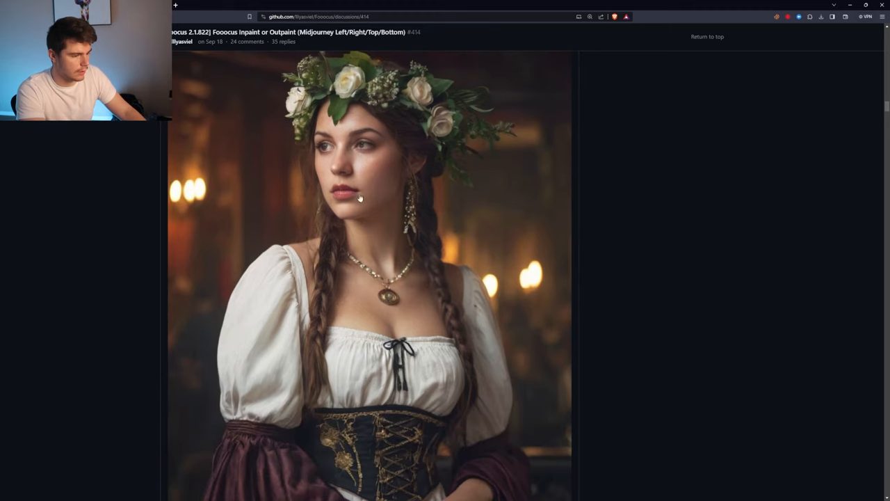
{"action": "scroll", "scroll_direction": "down", "scroll_amount": 3}
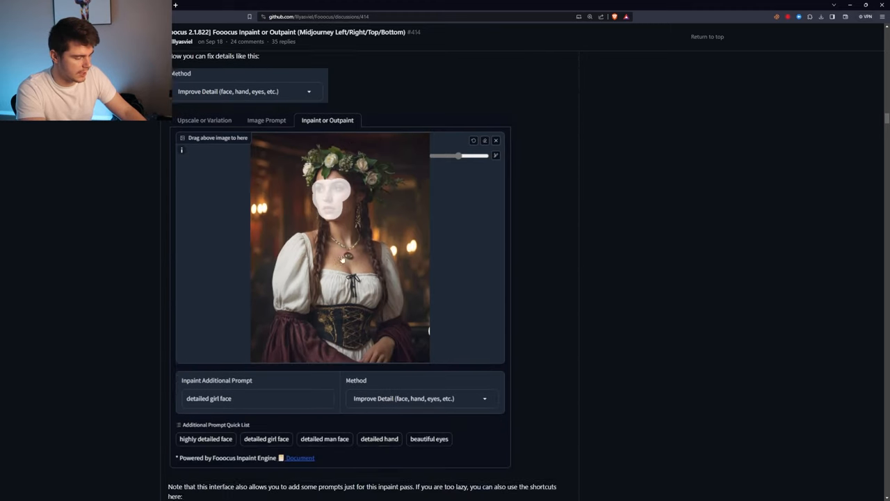
{"action": "scroll", "scroll_direction": "down", "scroll_amount": 3}
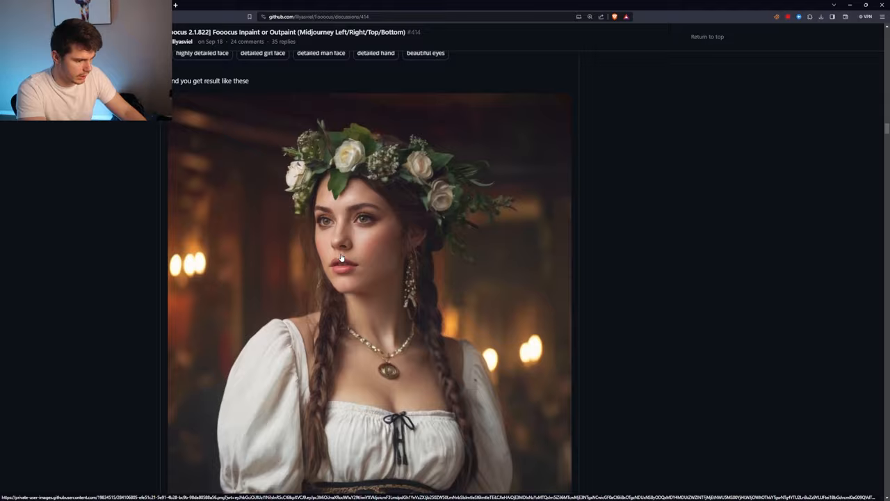
{"action": "scroll", "scroll_direction": "down", "scroll_amount": 3}
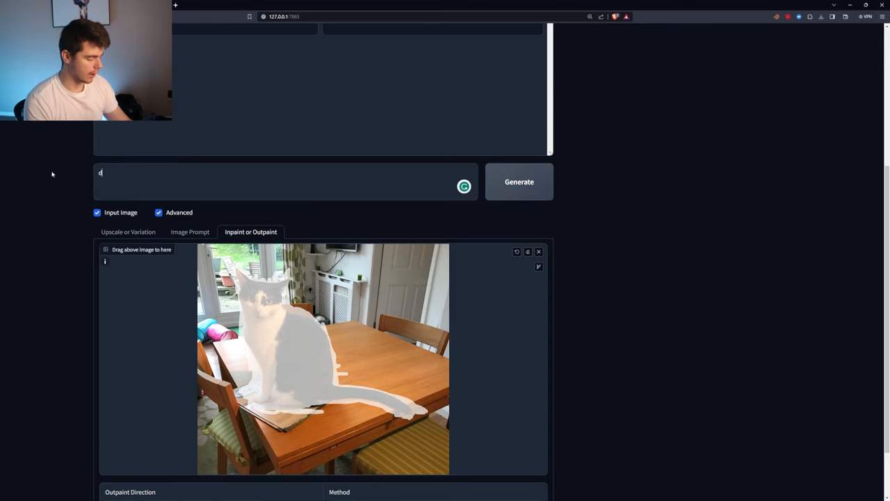
Step: Generate a dog in place of the masked cat on the table
{"action": "left_click", "coordinate": [519, 182]}
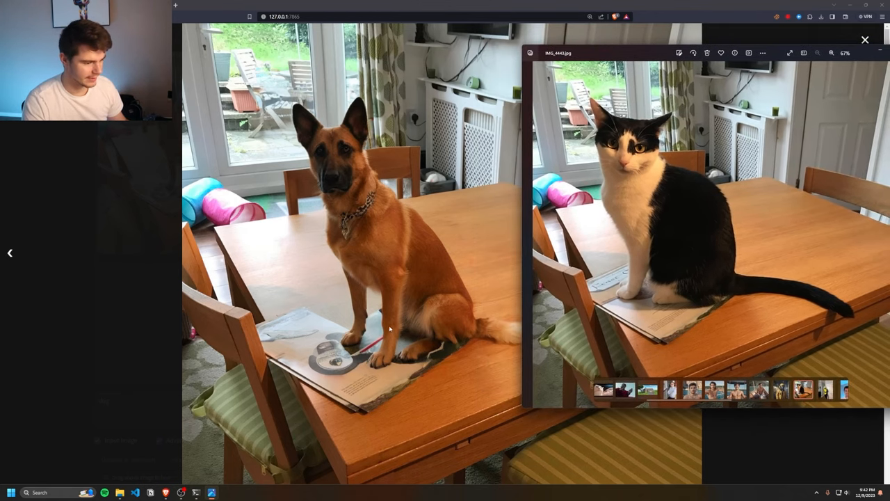
{"action": "mouse_move", "coordinate": [328, 322]}
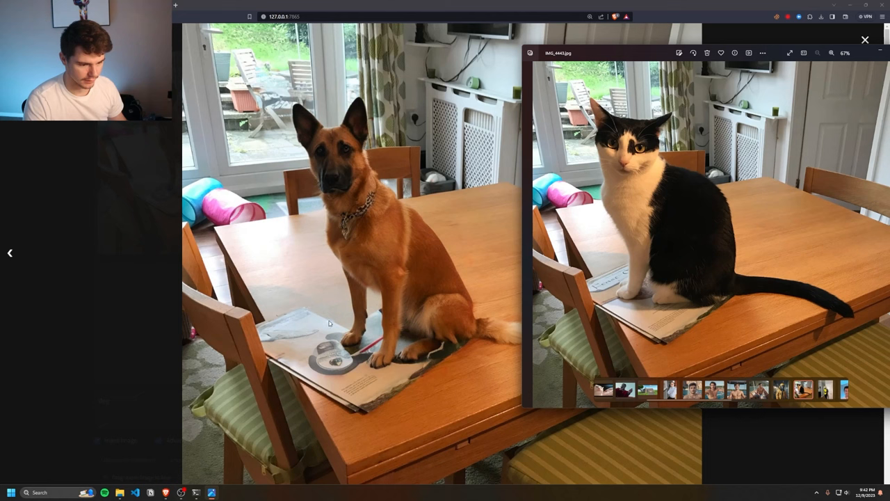
{"action": "mouse_move", "coordinate": [335, 325]}
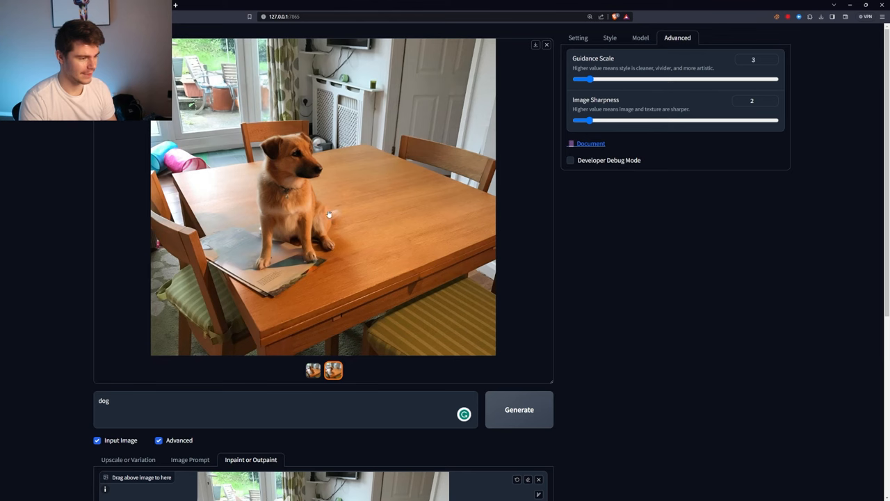
Step: Open the inpainted brown-dog result full size, then close the viewer
{"action": "left_click", "coordinate": [329, 213]}
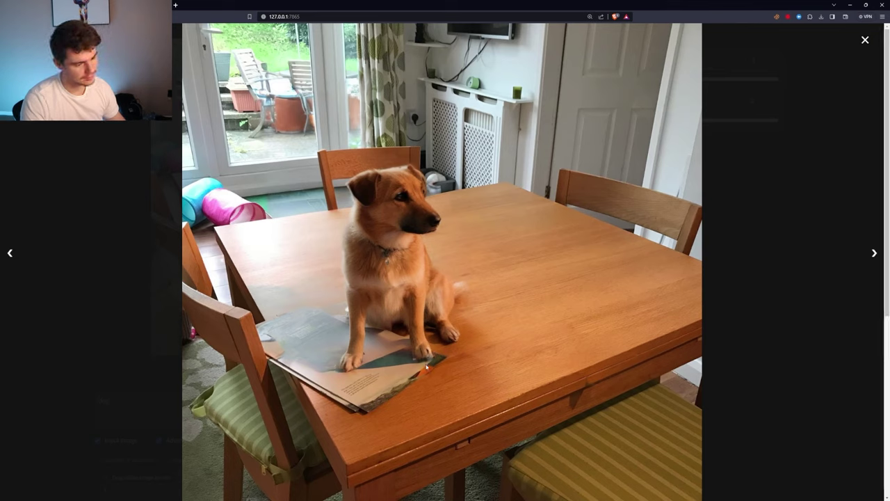
{"action": "left_click", "coordinate": [865, 40]}
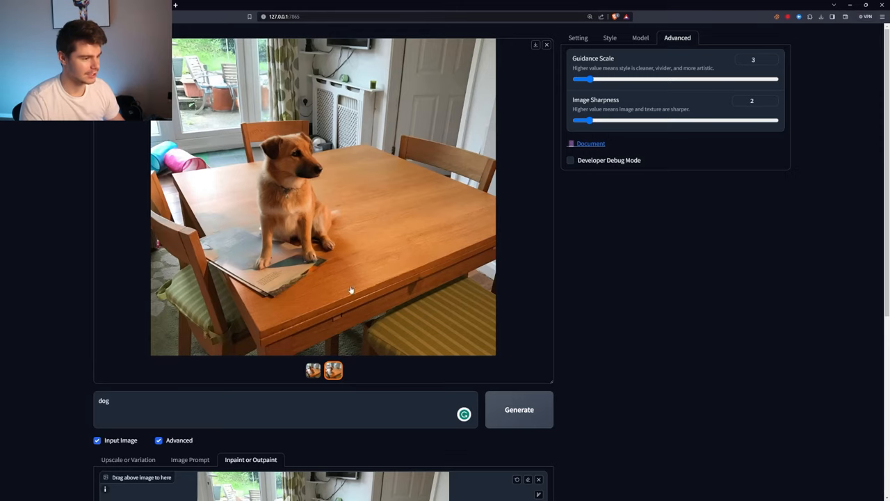
{"action": "scroll", "scroll_direction": "down", "scroll_amount": 3}
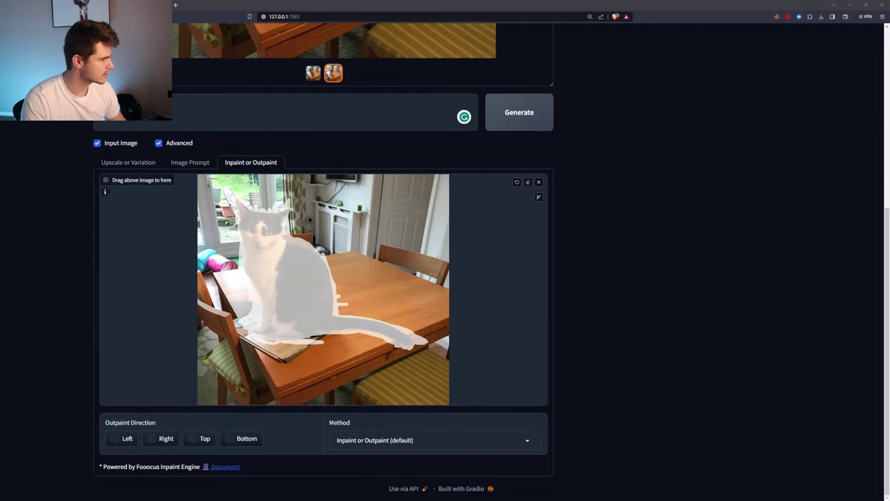
Step: Drop the Futuristic Cybernetic style, generate Mars waterfall images, and browse both results full size
{"action": "left_click", "coordinate": [519, 112]}
{"action": "type", "text": "a beautiful waterfall on planet mars with aliens, a civilization, in a future dystopia, photorealistic, 4k"}
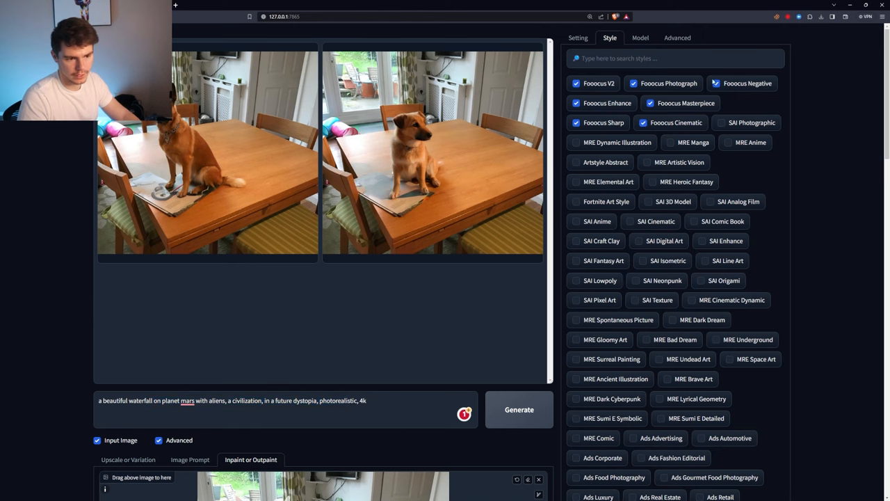
{"action": "scroll", "scroll_direction": "down", "scroll_amount": 3}
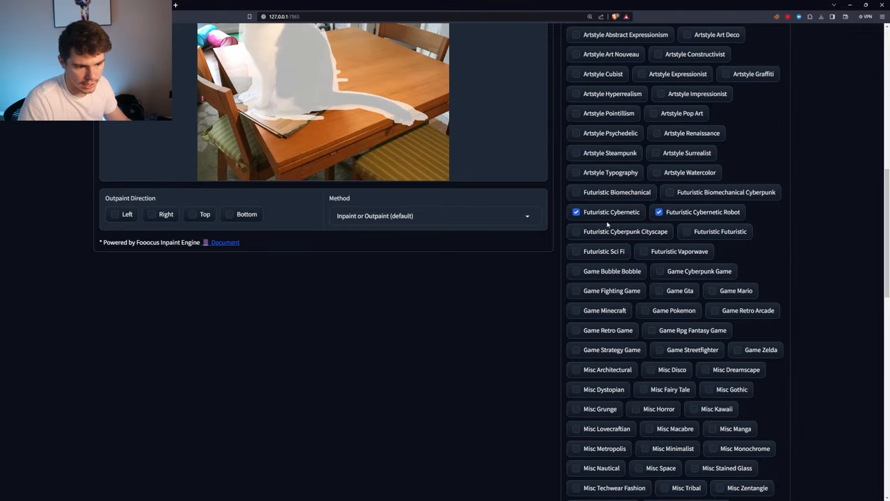
{"action": "left_click", "coordinate": [574, 192]}
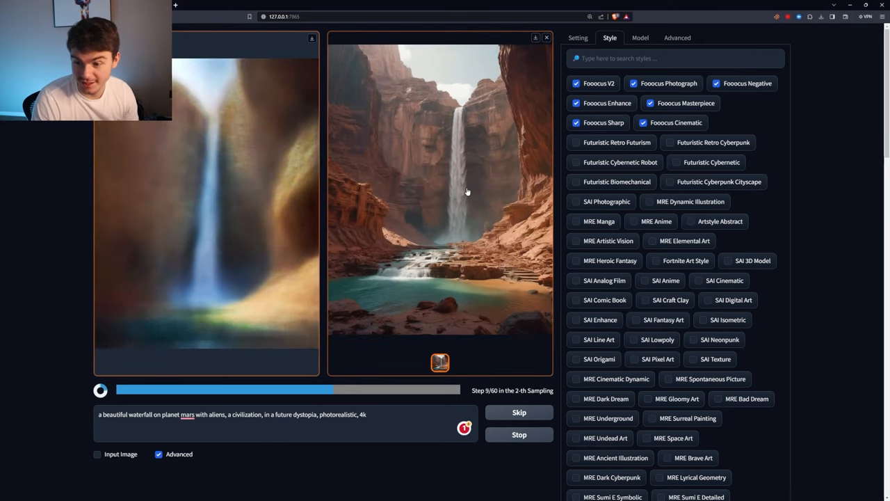
{"action": "left_click", "coordinate": [467, 192]}
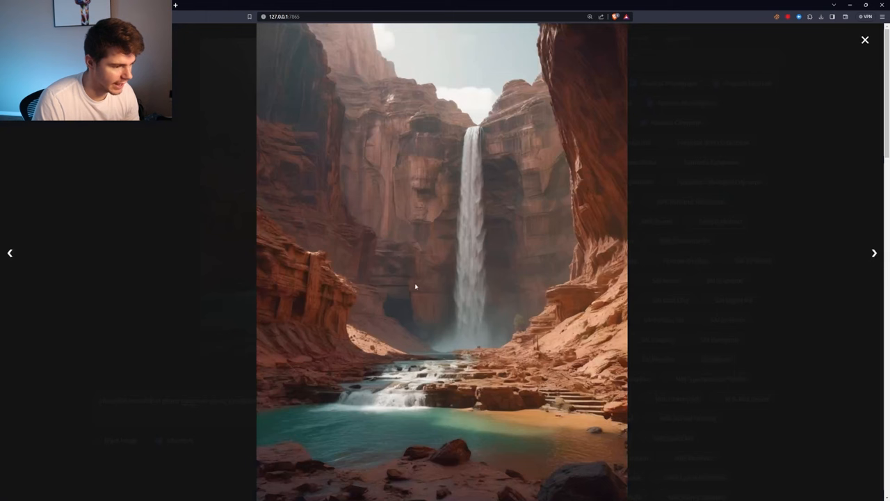
{"action": "left_click", "coordinate": [874, 254]}
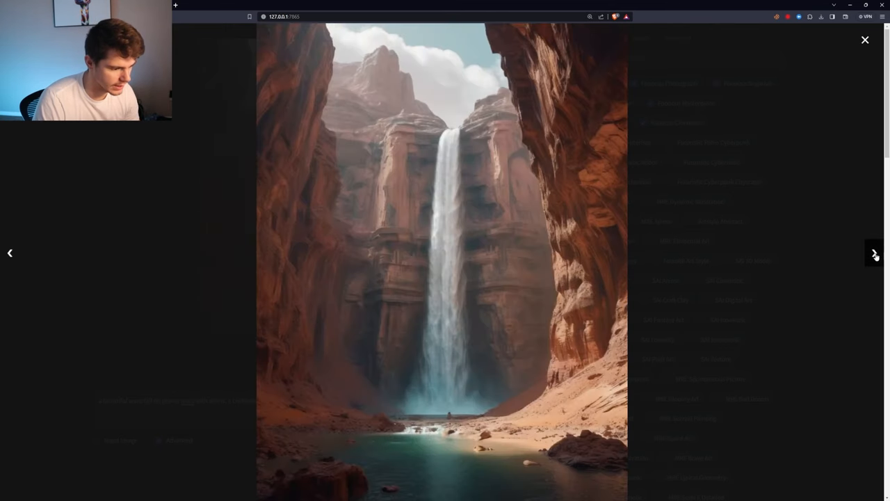
{"action": "left_click", "coordinate": [865, 40]}
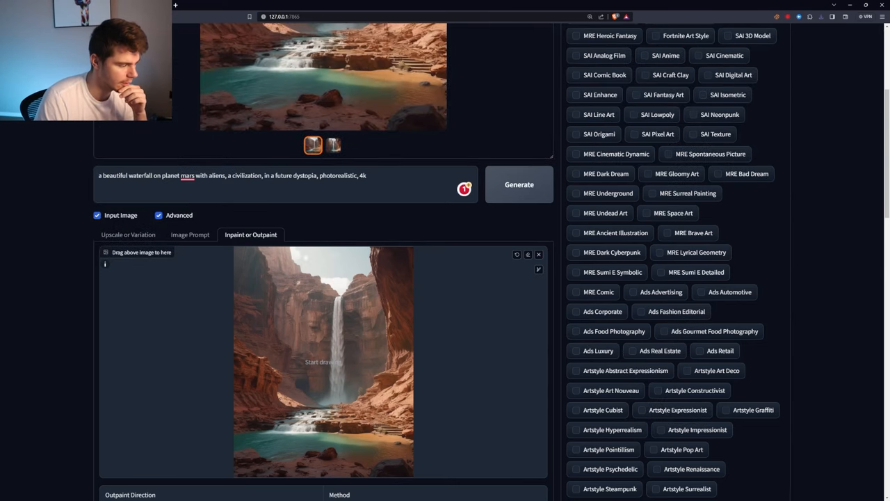
Step: Bring back the waterfall results and view the first and second outpainted landscapes
{"action": "left_click", "coordinate": [519, 184]}
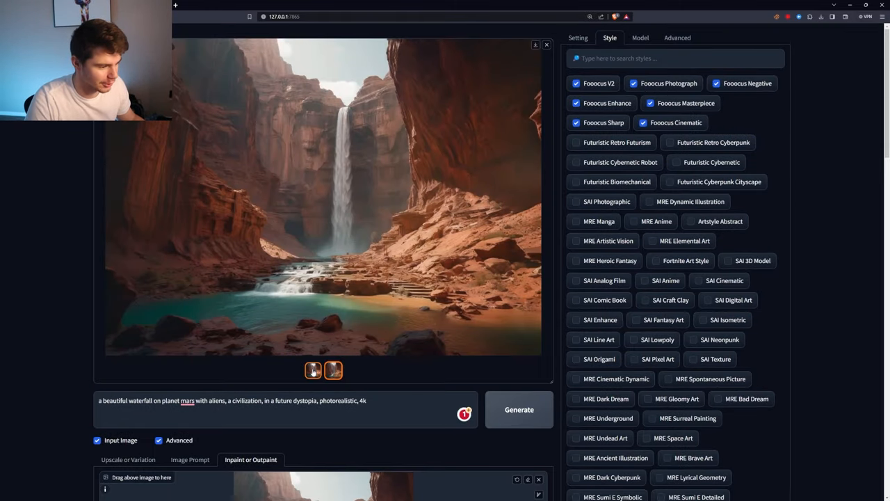
{"action": "left_click", "coordinate": [311, 370]}
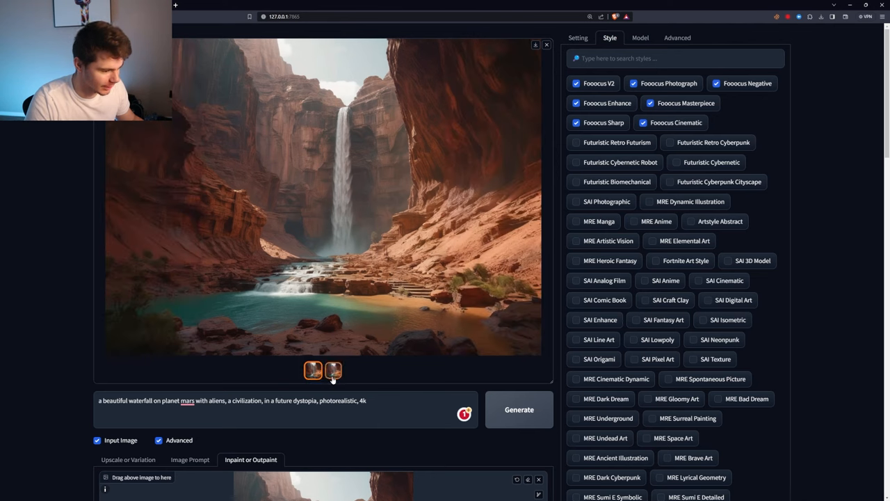
{"action": "left_click", "coordinate": [310, 371]}
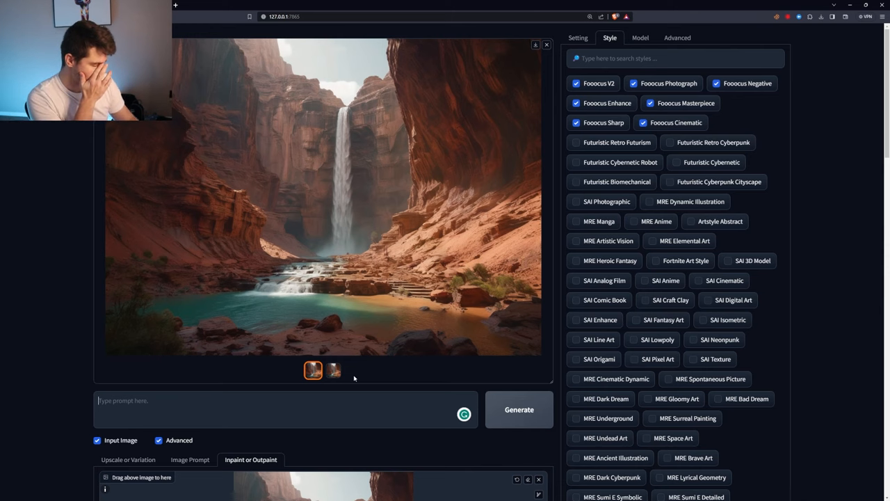
Step: Generate 'a militia in the street' in Fortnite Art Style and browse the results
{"action": "type", "text": "a militia in the street"}
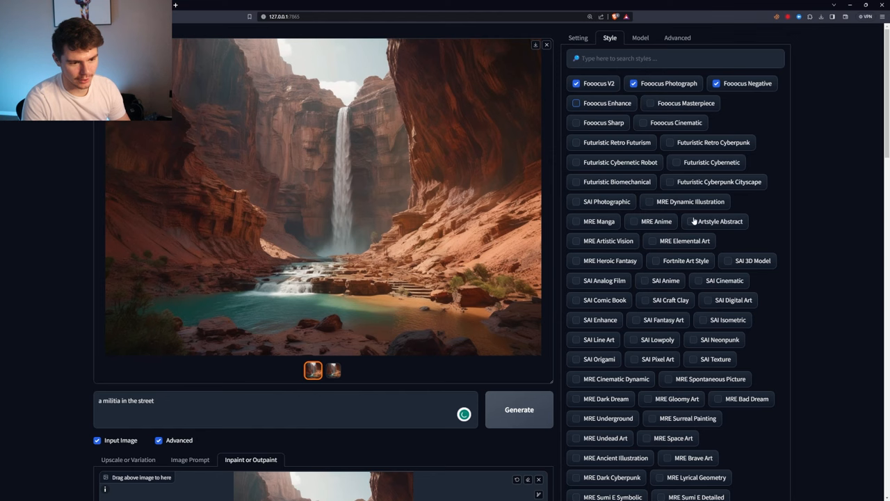
{"action": "left_click", "coordinate": [661, 261]}
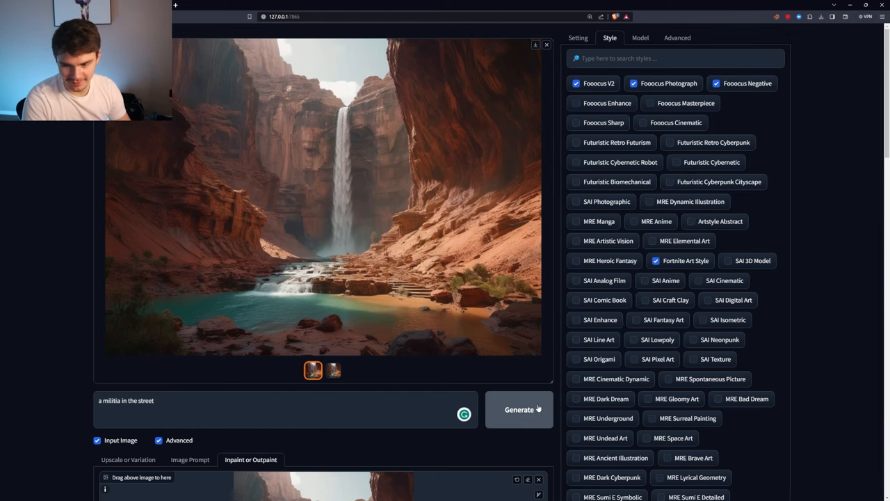
{"action": "left_click", "coordinate": [519, 409]}
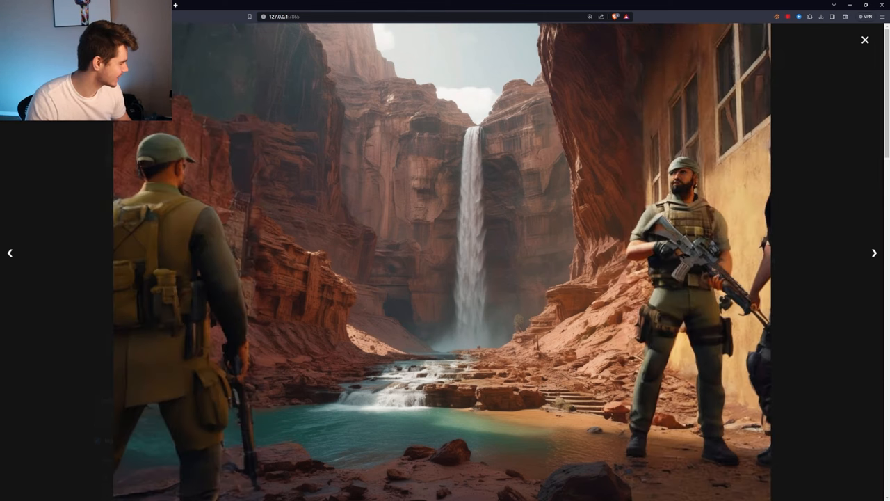
{"action": "left_click", "coordinate": [865, 40]}
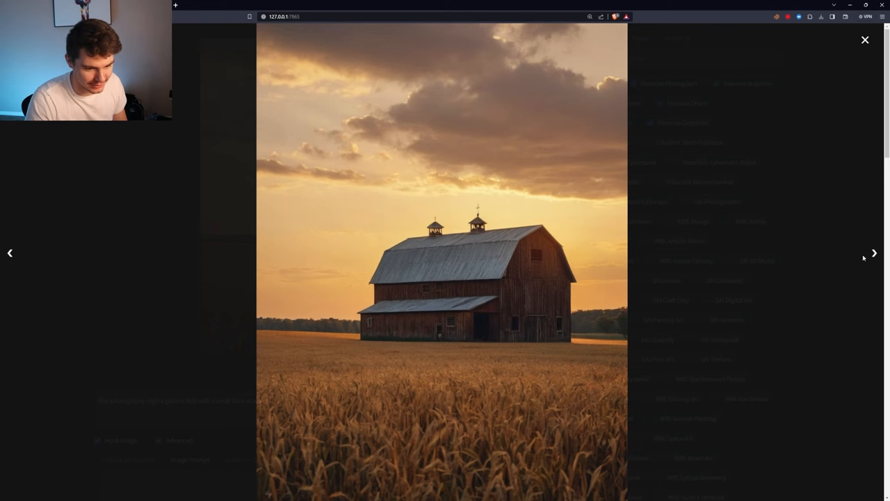
Step: Browse the baseball-cap portraits full size, then show the second dragon-lair result
{"action": "left_click", "coordinate": [863, 39]}
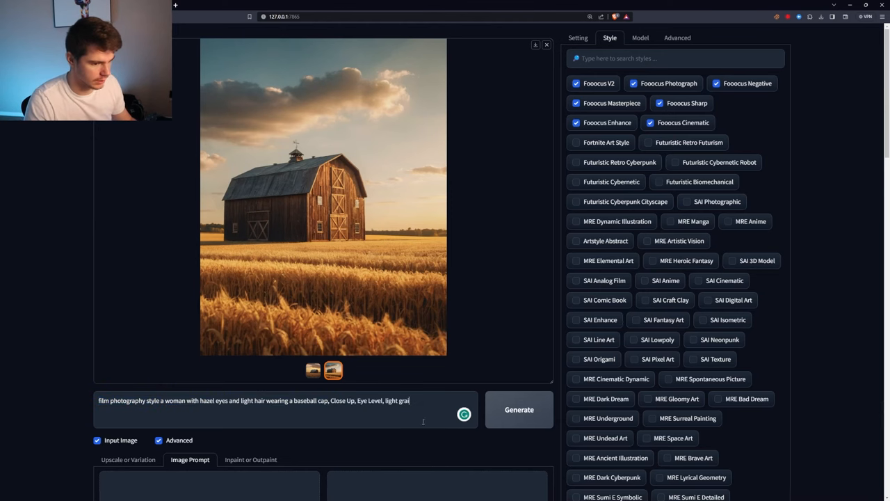
{"action": "left_click", "coordinate": [519, 409]}
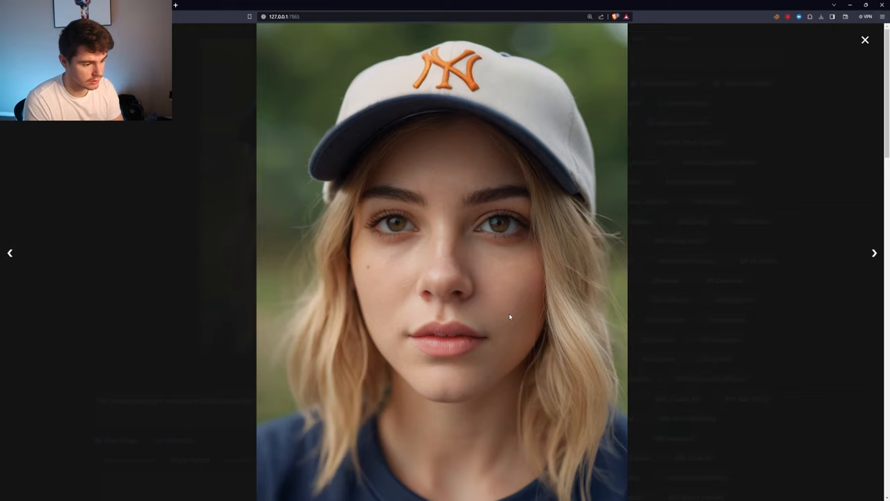
{"action": "left_click", "coordinate": [874, 253]}
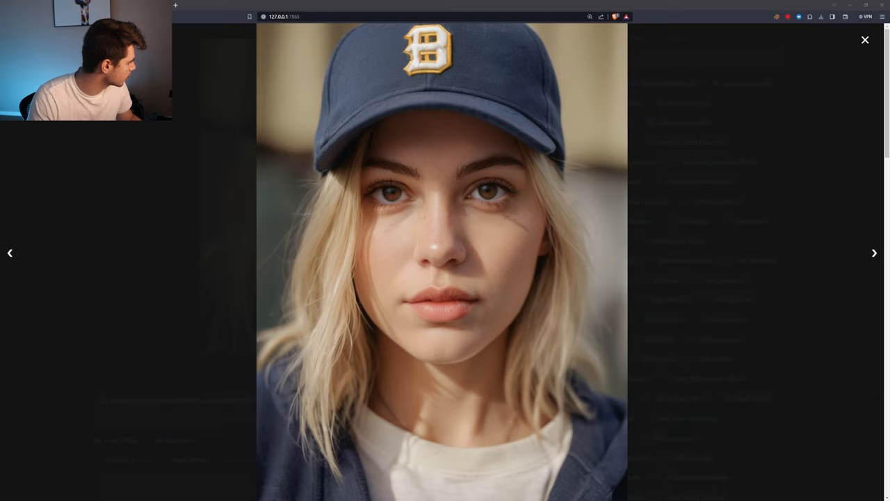
{"action": "left_click", "coordinate": [864, 40]}
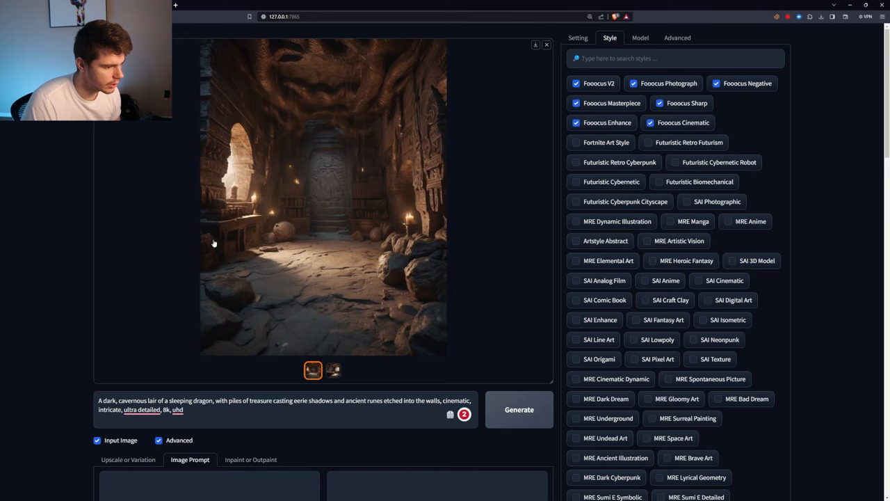
{"action": "left_click", "coordinate": [332, 370]}
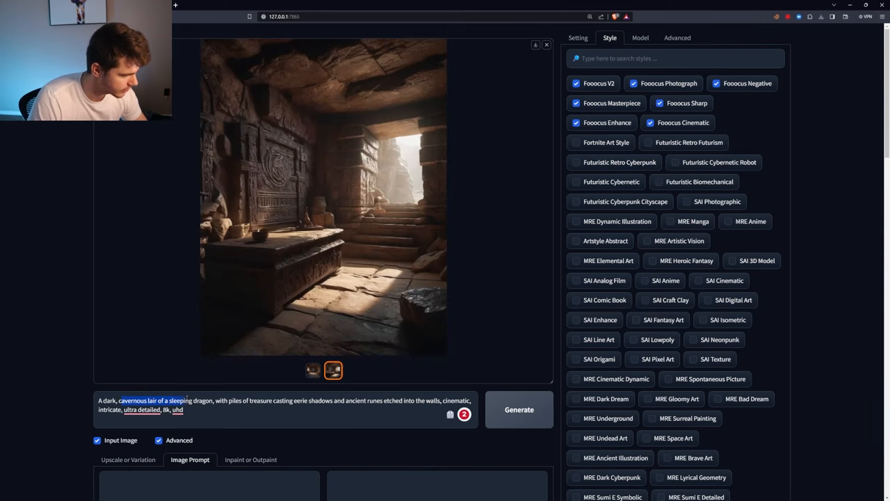
{"action": "left_click", "coordinate": [324, 201]}
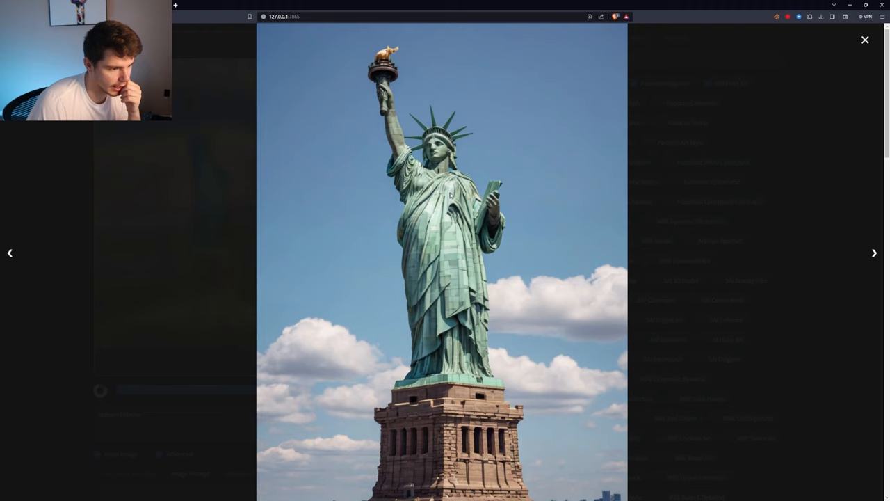
{"action": "mouse_move", "coordinate": [432, 223]}
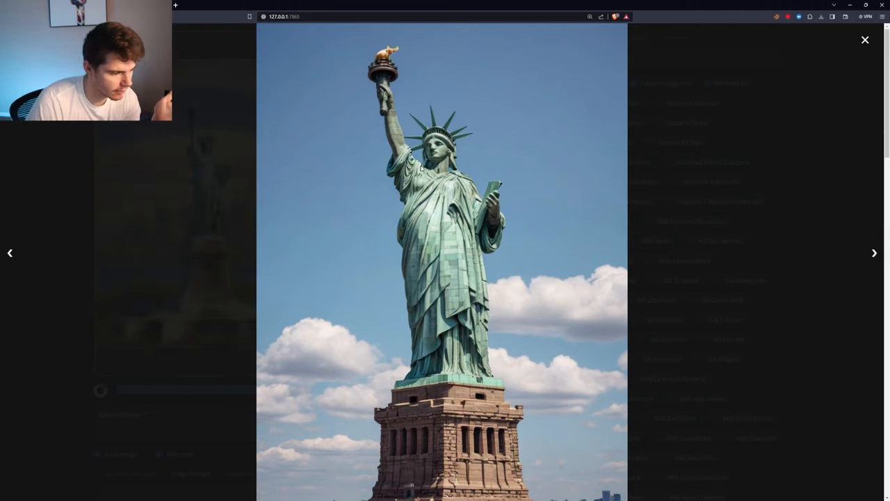
Step: Browse the Statue of Liberty images full size and close the preview
{"action": "left_click", "coordinate": [864, 40]}
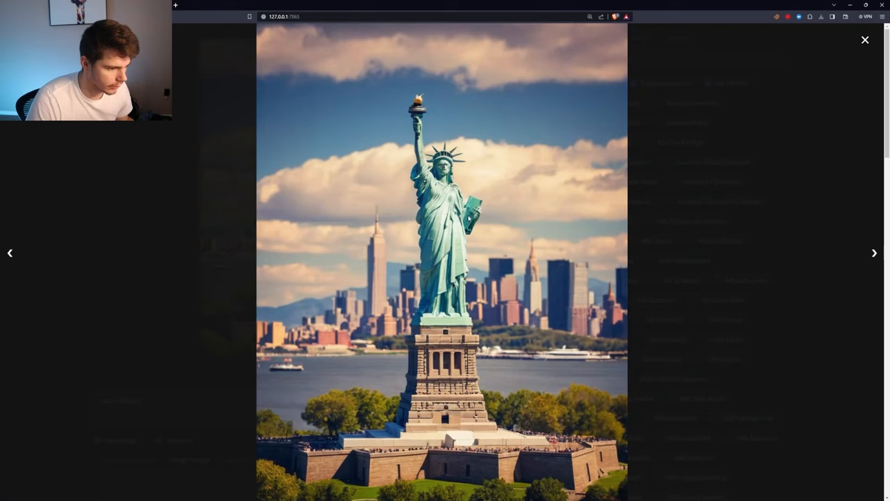
{"action": "mouse_move", "coordinate": [458, 426]}
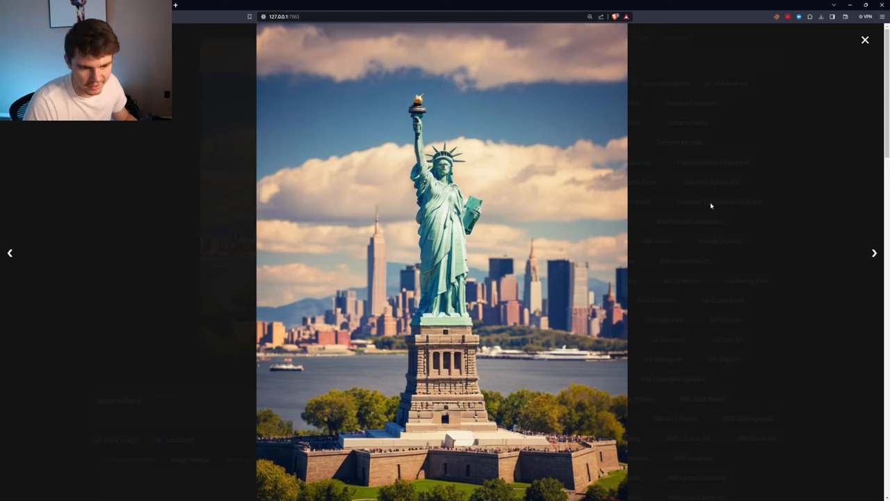
{"action": "left_click", "coordinate": [864, 40]}
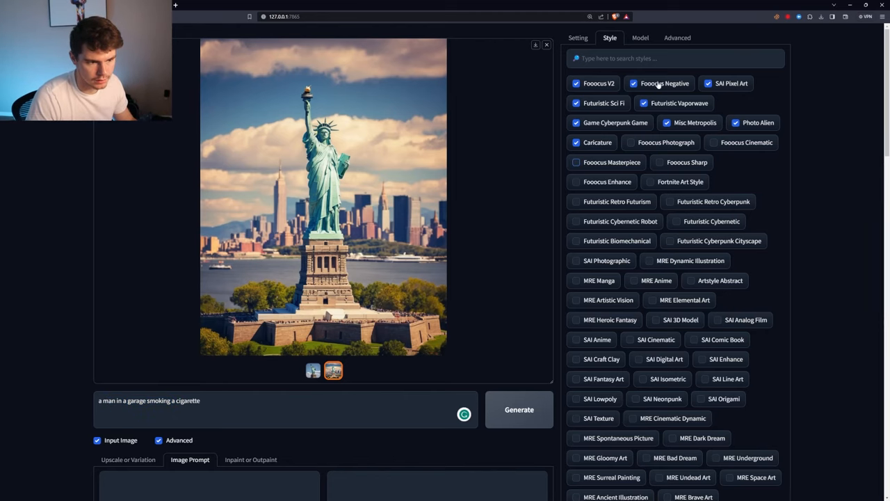
Step: Generate the neon garage-smoker images and view both full size
{"action": "left_click", "coordinate": [519, 409]}
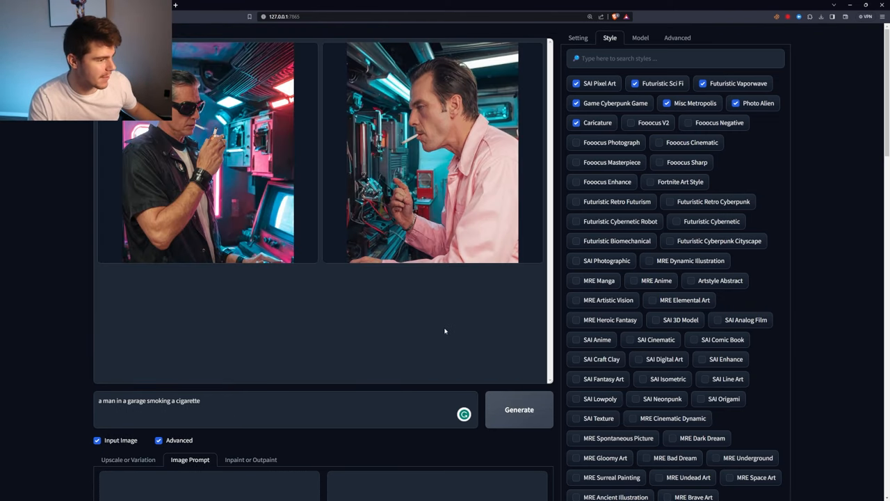
{"action": "left_click", "coordinate": [432, 152]}
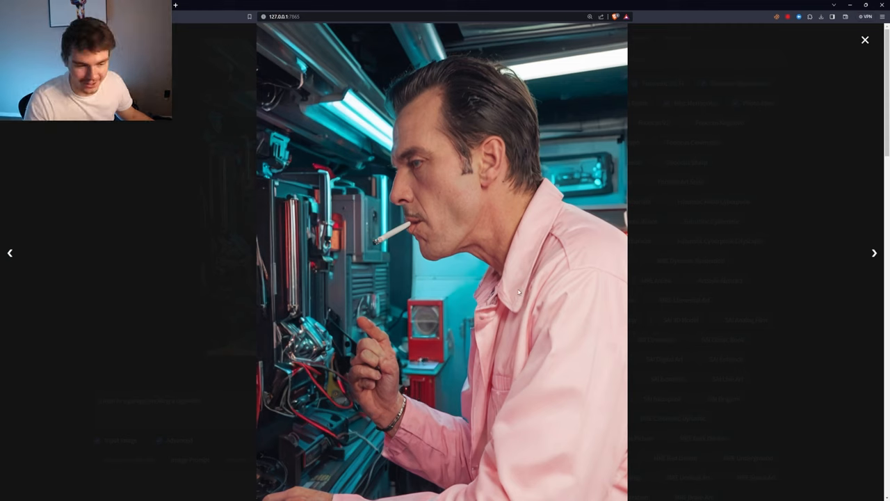
{"action": "mouse_move", "coordinate": [591, 394]}
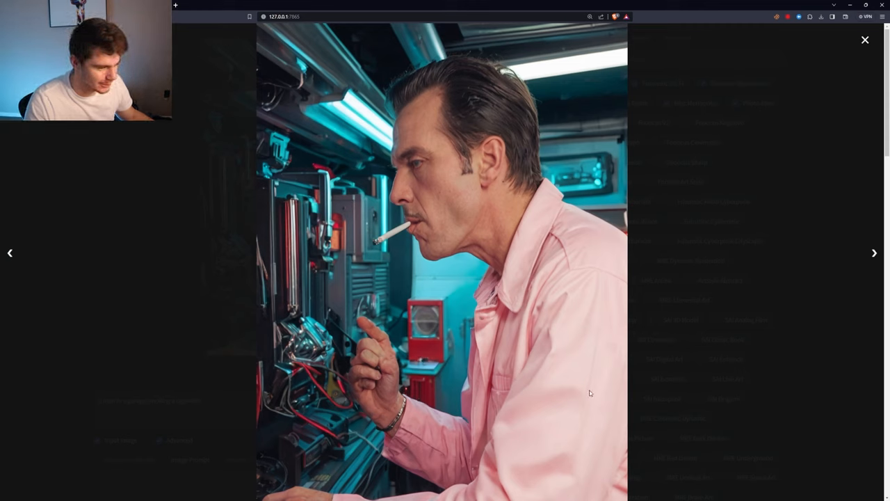
{"action": "left_click", "coordinate": [874, 253]}
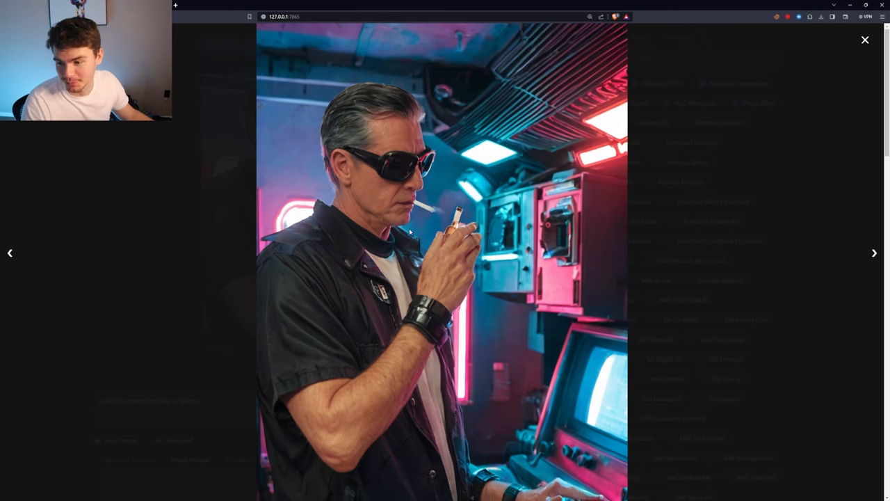
{"action": "mouse_move", "coordinate": [613, 288]}
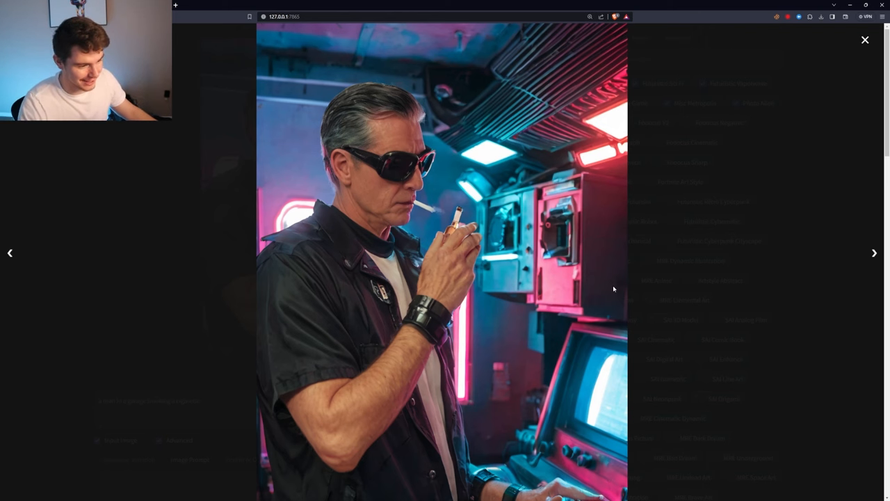
{"action": "left_click", "coordinate": [862, 40]}
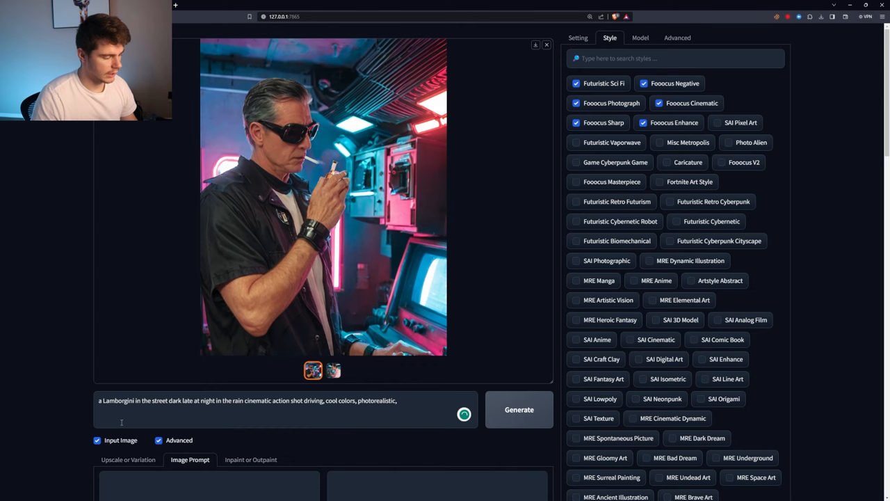
Step: Generate the rainy-night Lamborghini and view the orange front and yellow rear results full size
{"action": "double_click", "coordinate": [174, 400]}
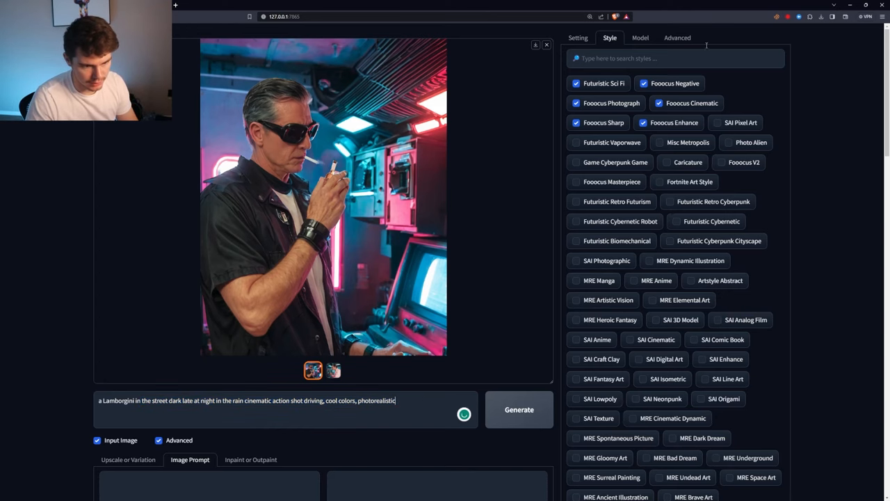
{"action": "left_click", "coordinate": [519, 409]}
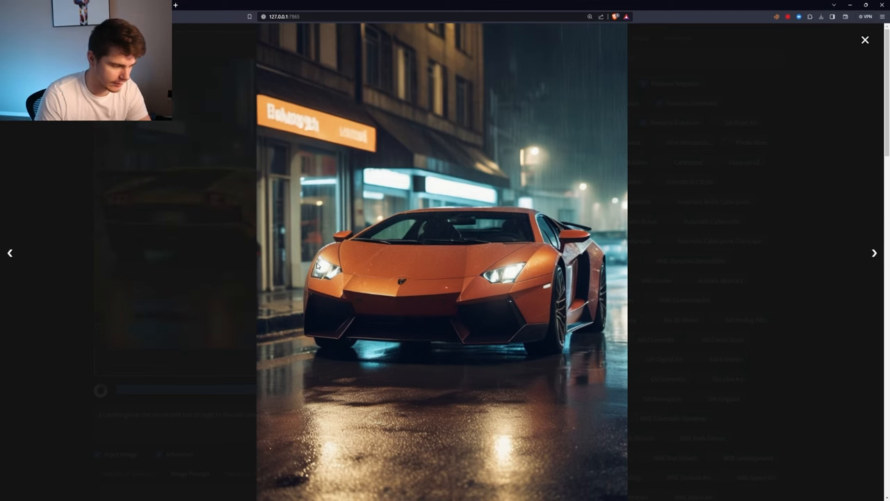
{"action": "mouse_move", "coordinate": [327, 306]}
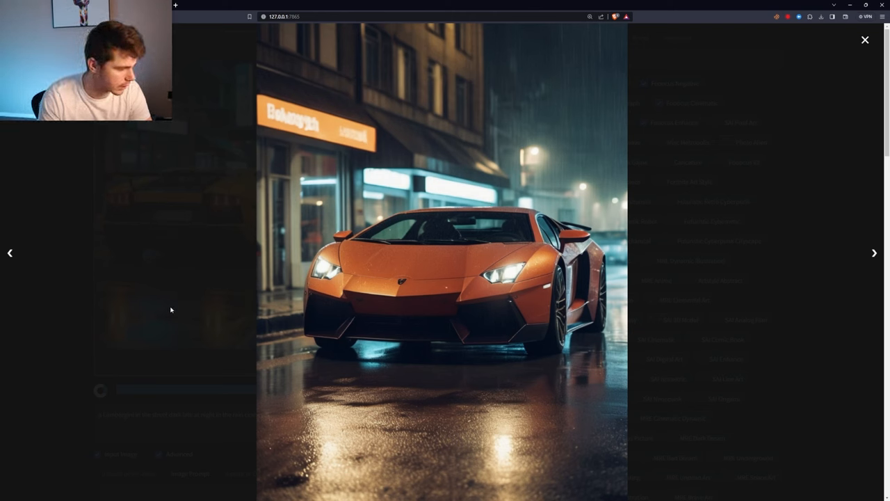
{"action": "left_click", "coordinate": [865, 39]}
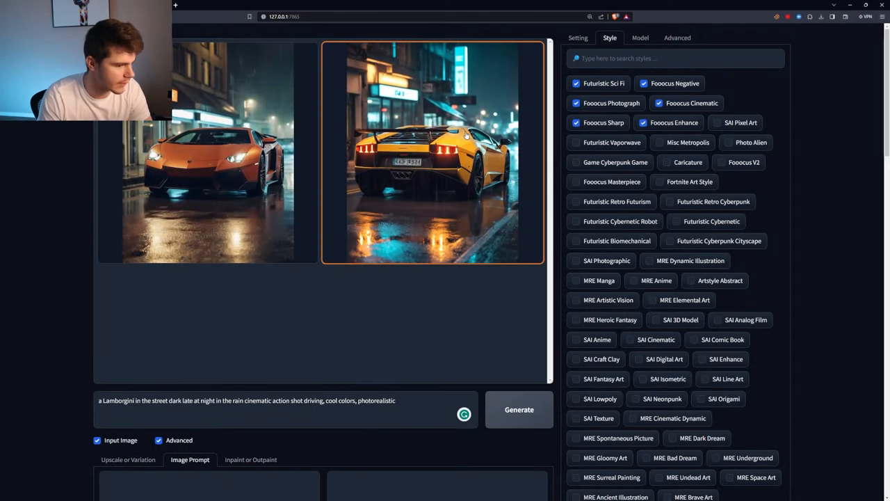
{"action": "left_click", "coordinate": [432, 156]}
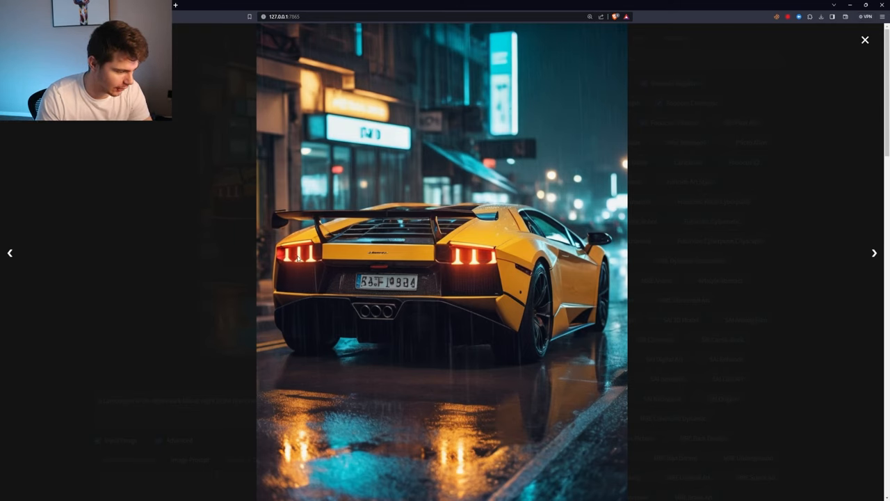
{"action": "mouse_move", "coordinate": [453, 402]}
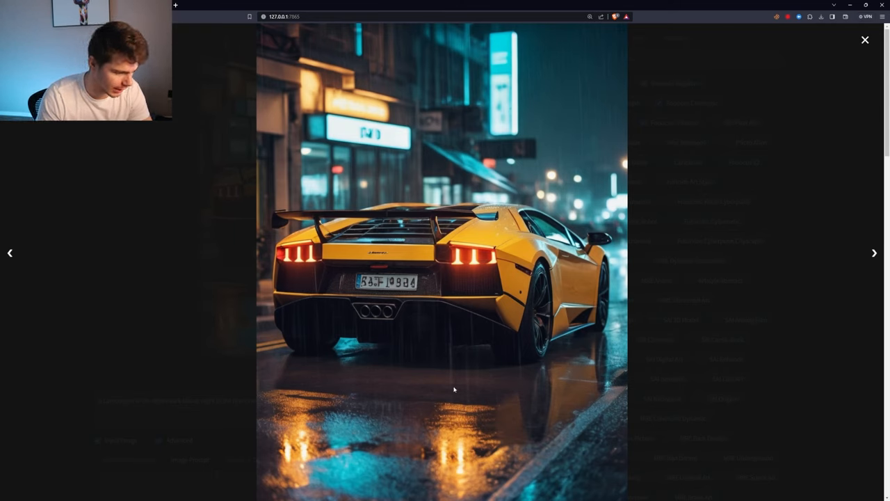
{"action": "mouse_move", "coordinate": [294, 443]}
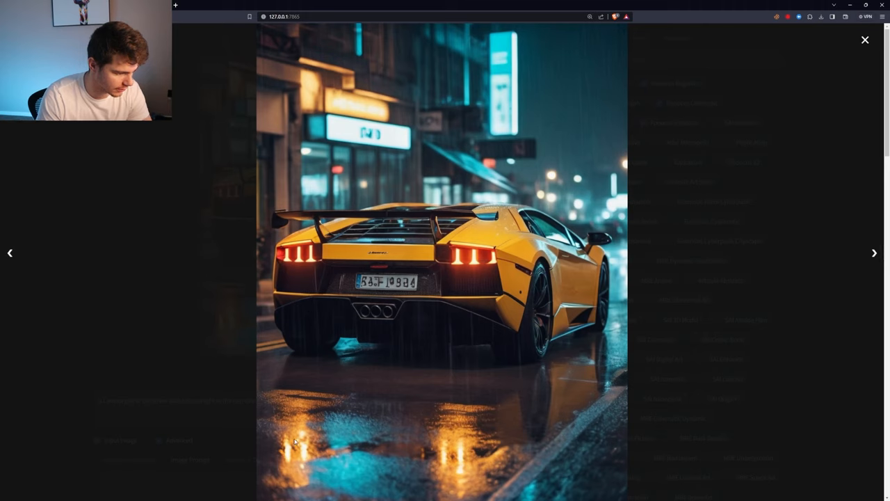
{"action": "mouse_move", "coordinate": [336, 145]}
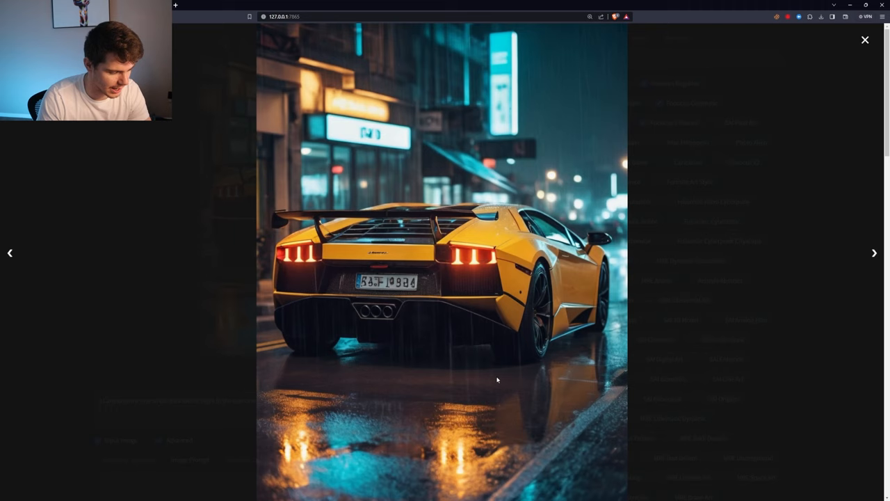
{"action": "mouse_move", "coordinate": [354, 292]}
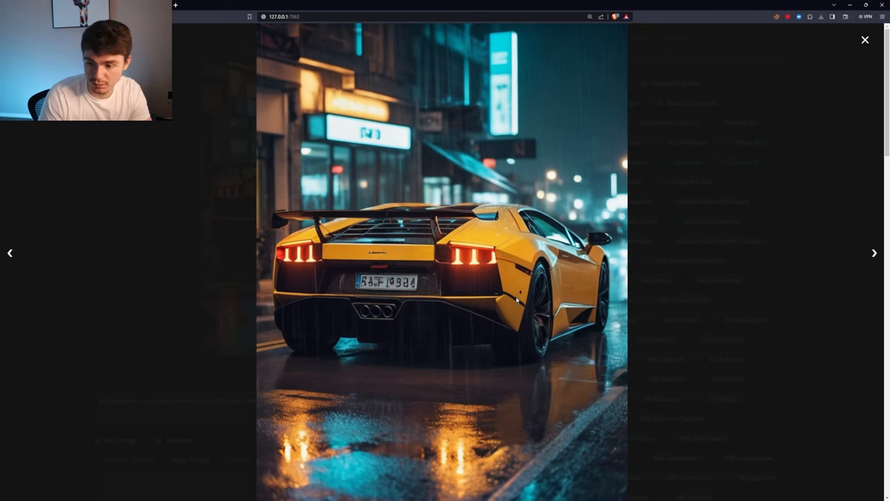
{"action": "left_click", "coordinate": [865, 40]}
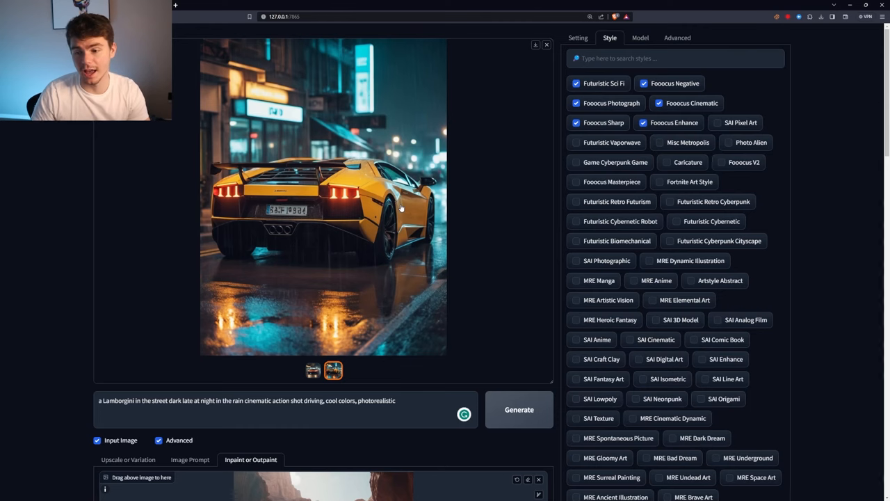